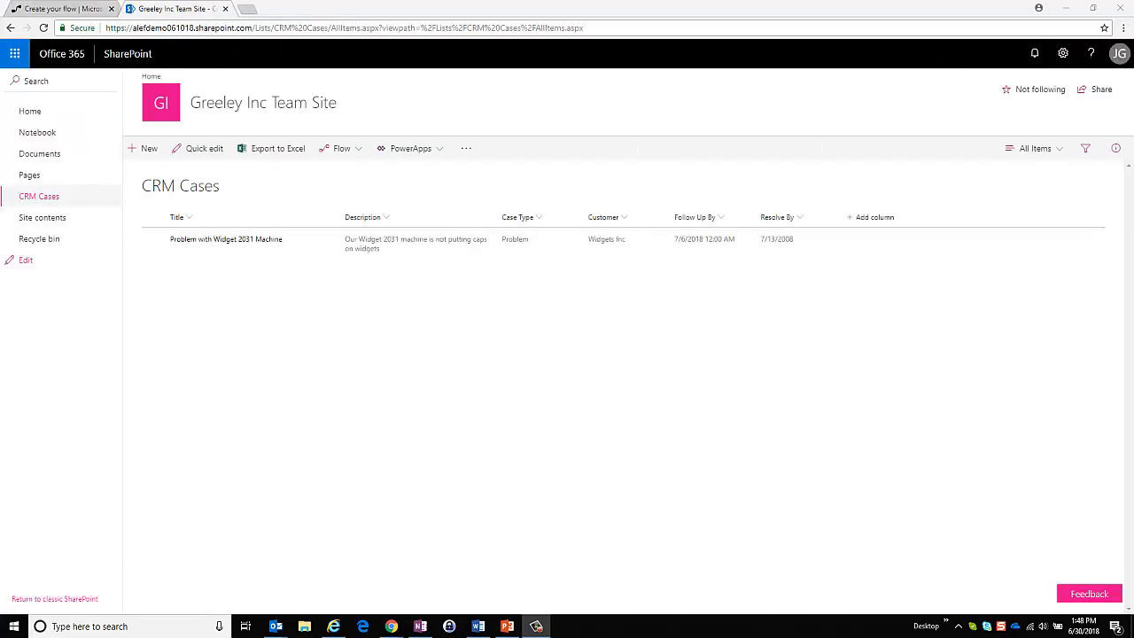
pyautogui.moveTo(213, 281)
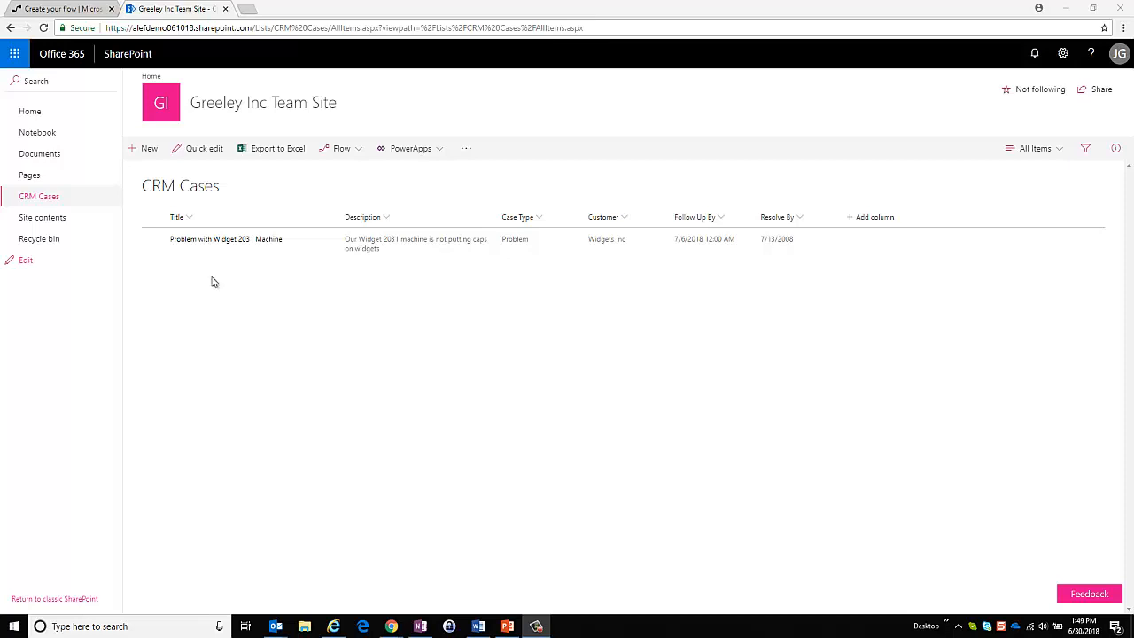
pyautogui.moveTo(59, 202)
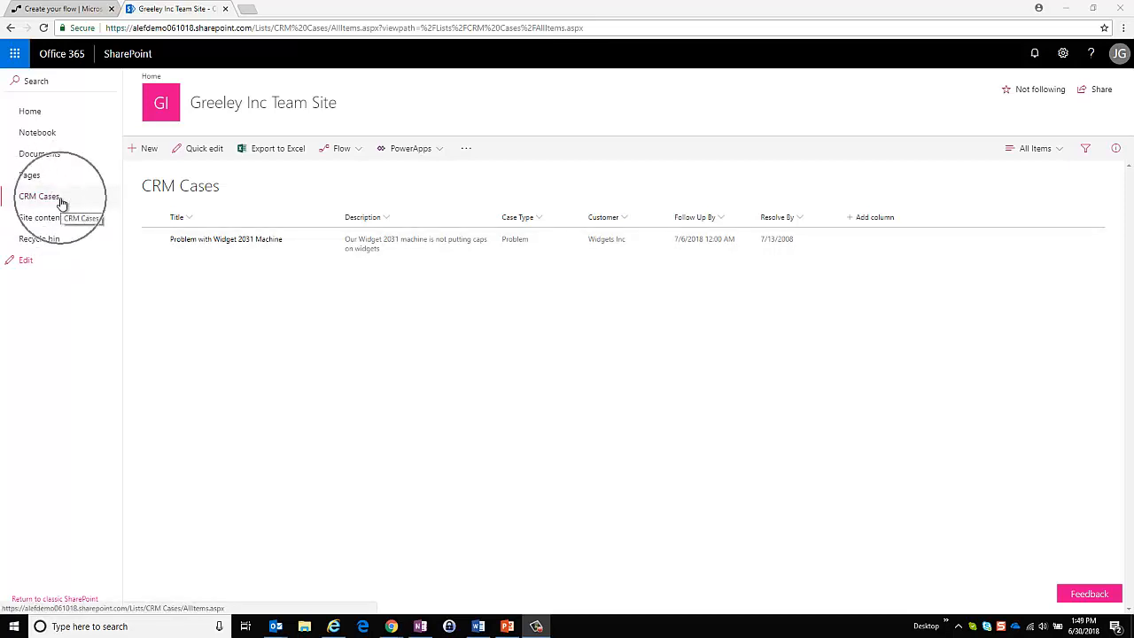
pyautogui.moveTo(295, 244)
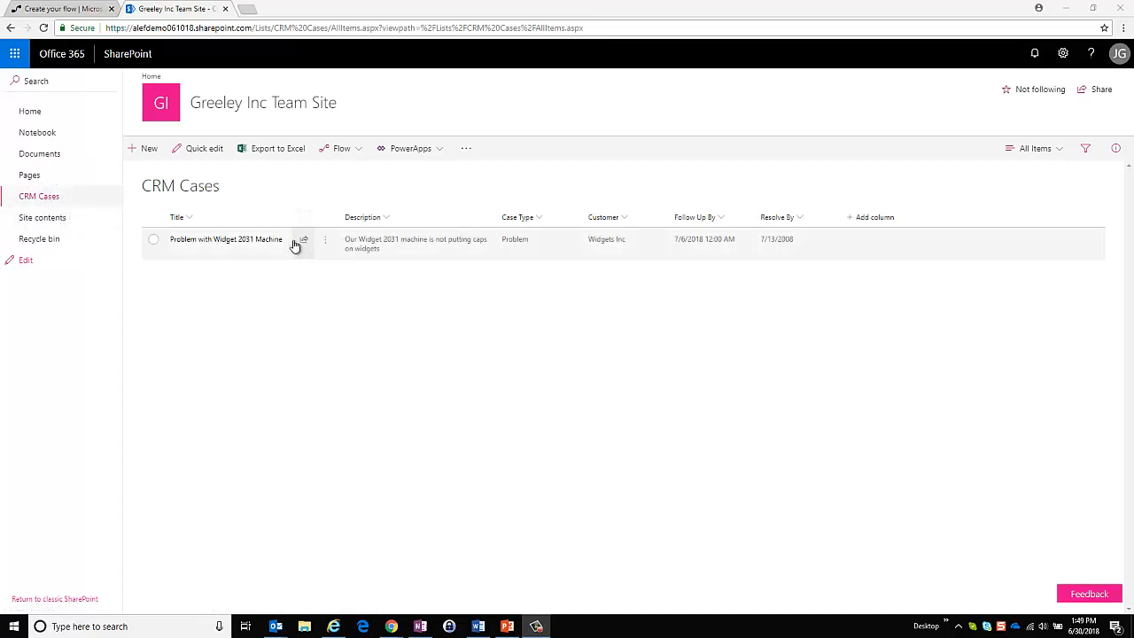
pyautogui.moveTo(824, 230)
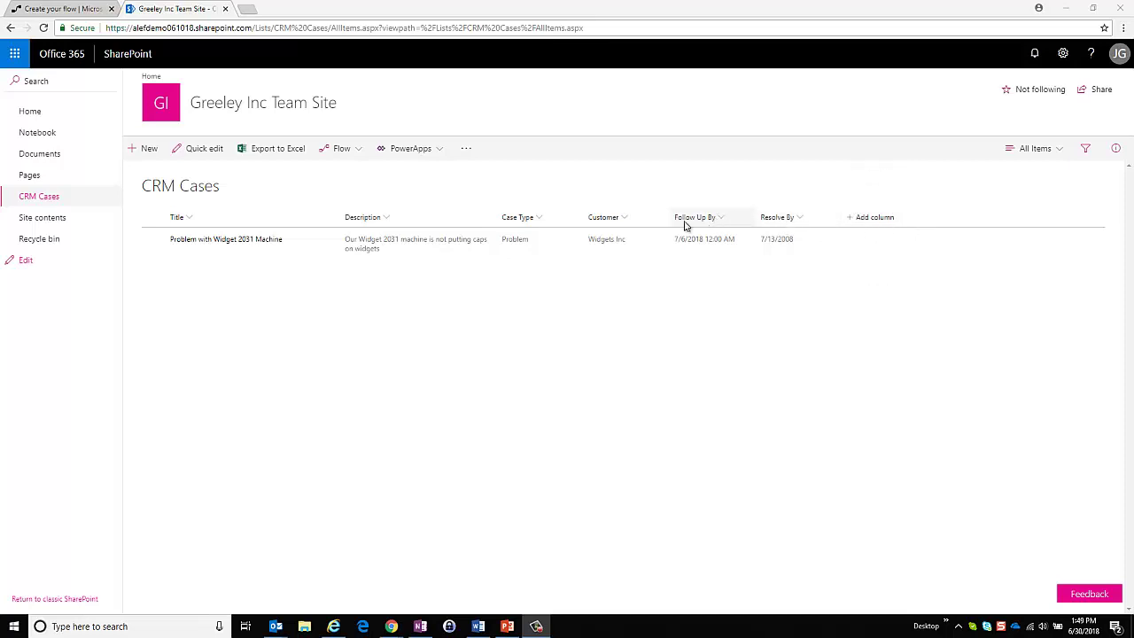
pyautogui.moveTo(532, 223)
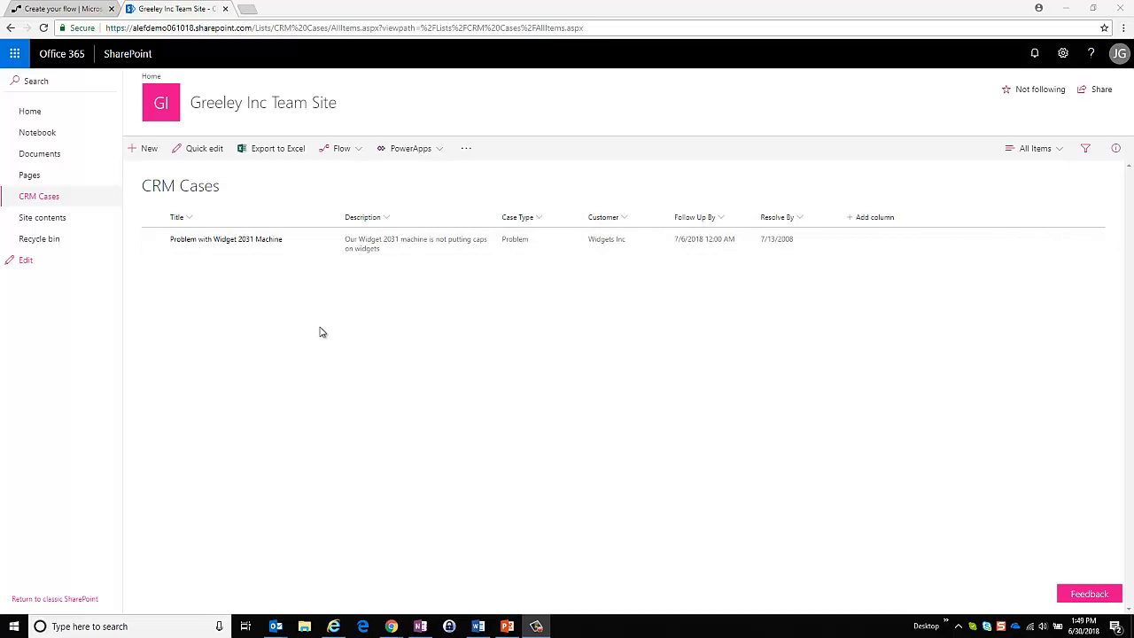
pyautogui.moveTo(322, 331)
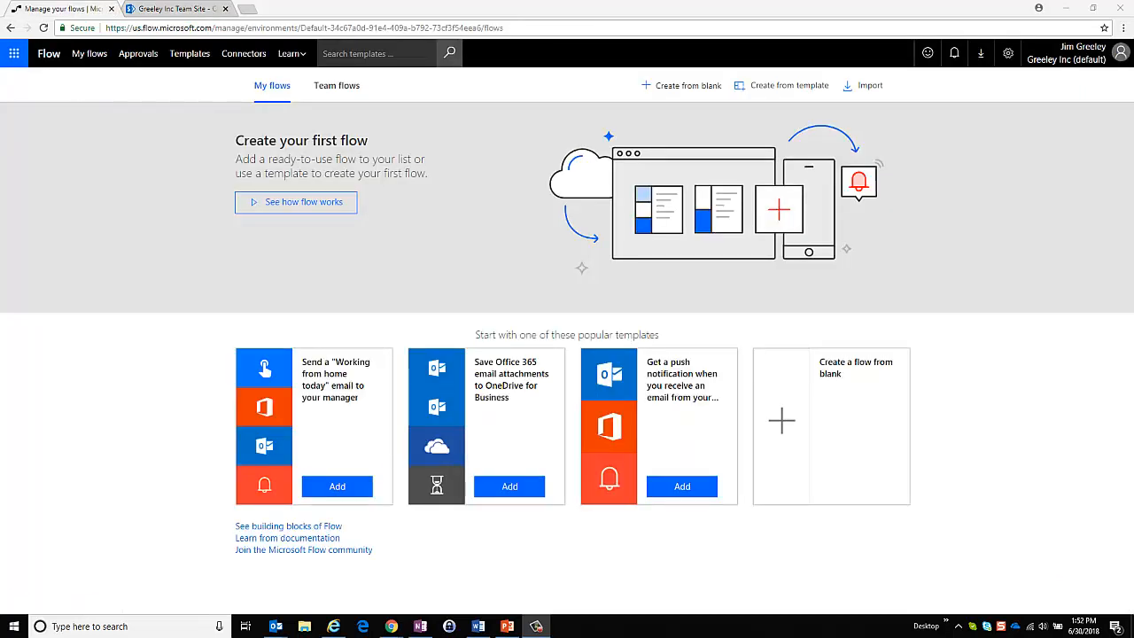
pyautogui.moveTo(78, 522)
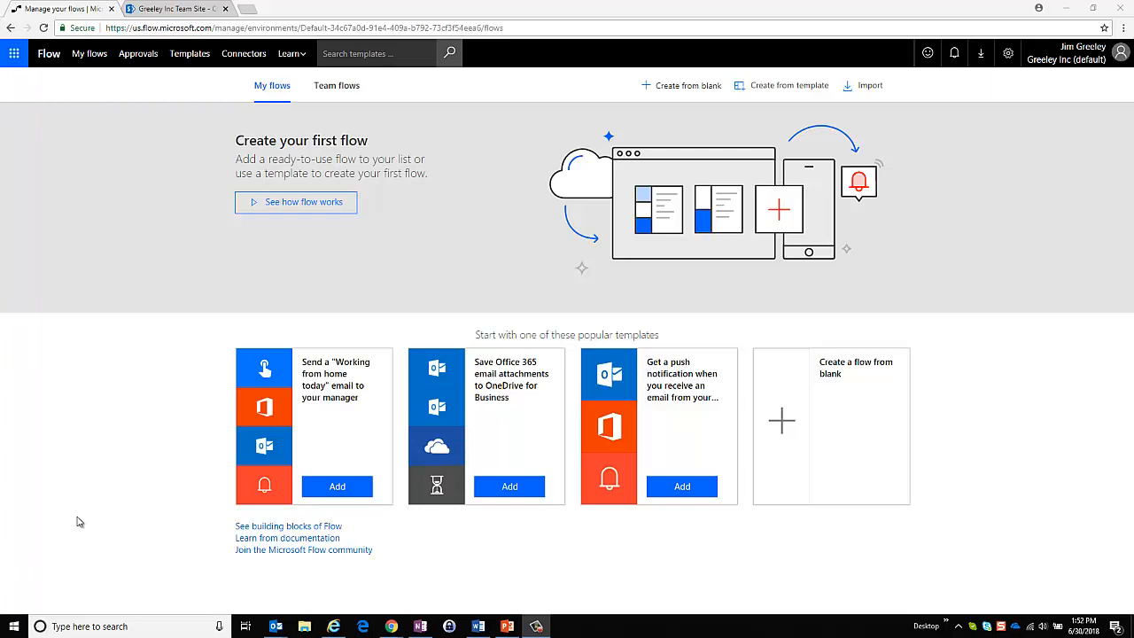
pyautogui.moveTo(80, 59)
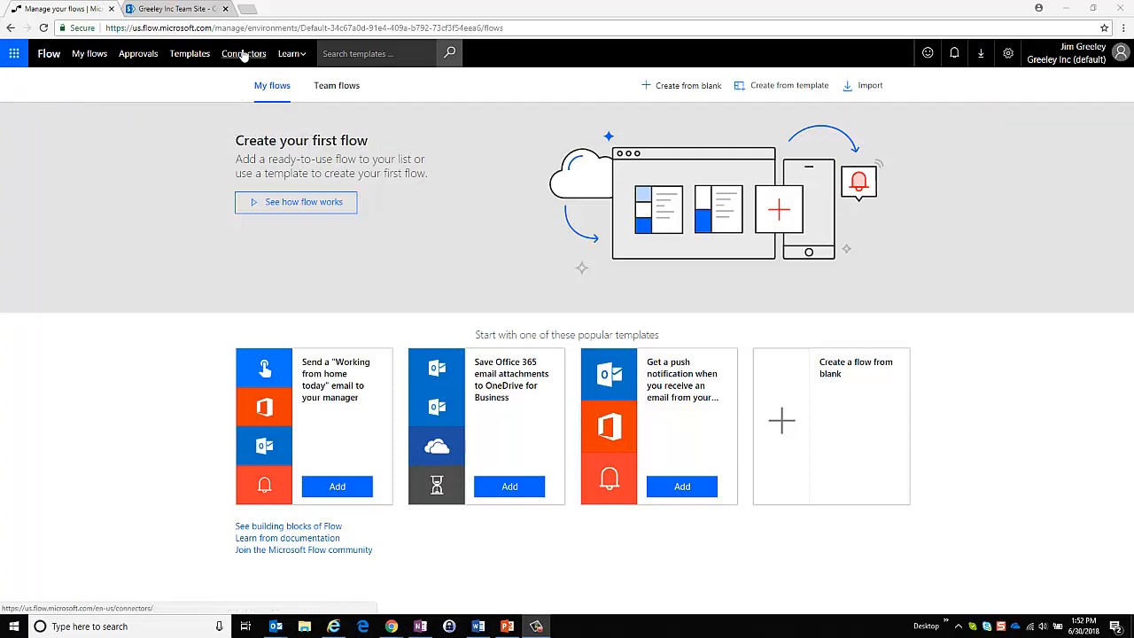
# Browse the connectors catalogue and open the Dynamics 365 connector page
pyautogui.click(242, 53)
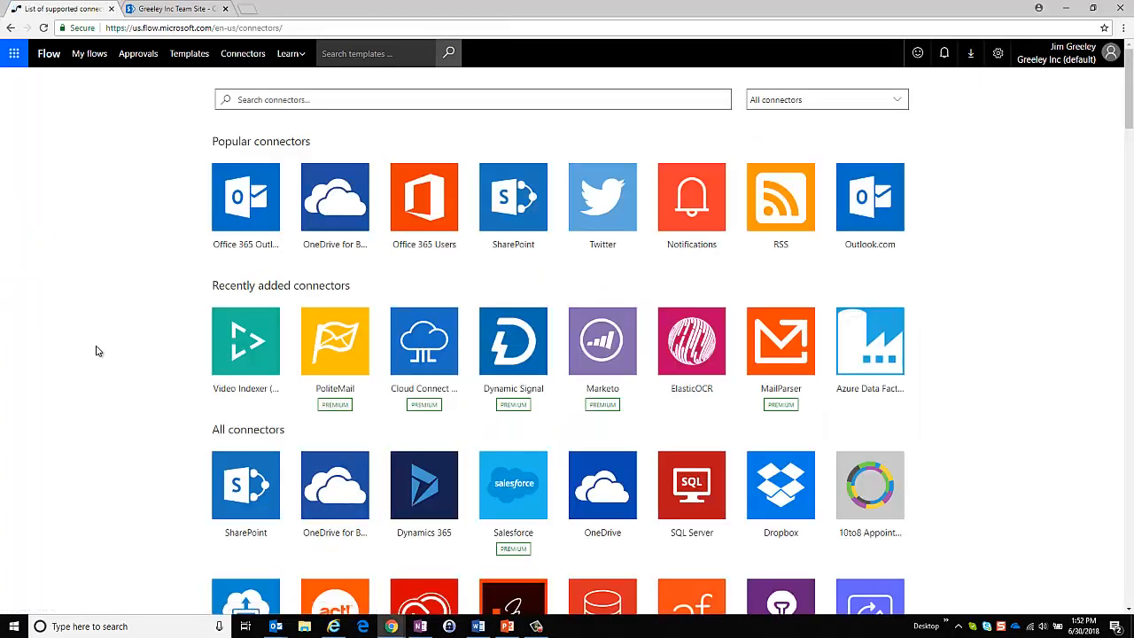
pyautogui.moveTo(286, 455)
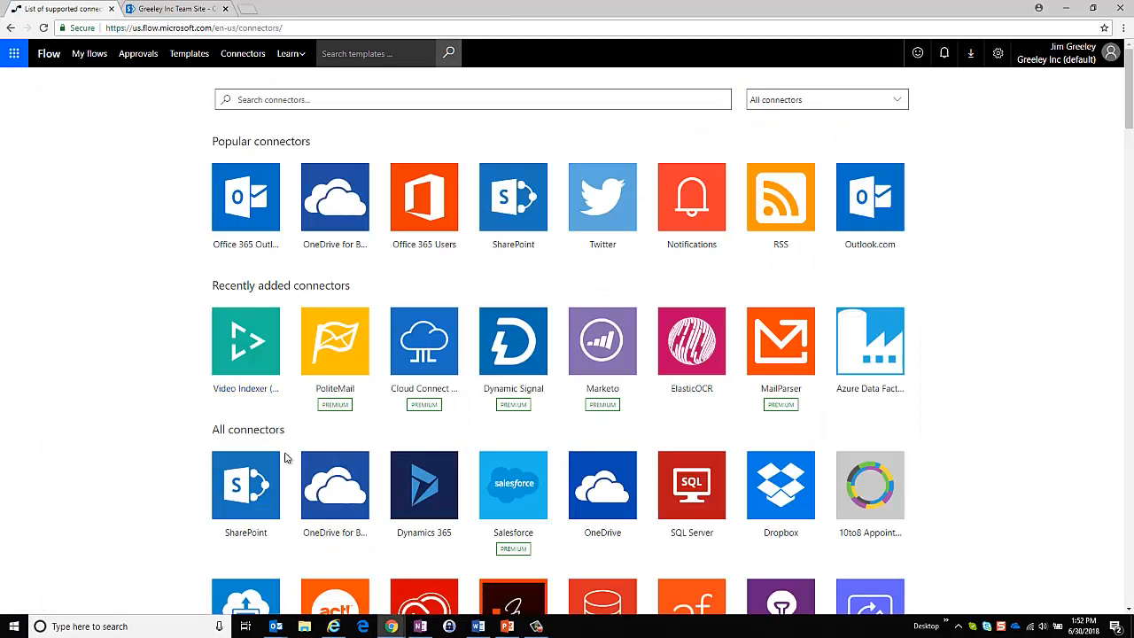
pyautogui.moveTo(420, 492)
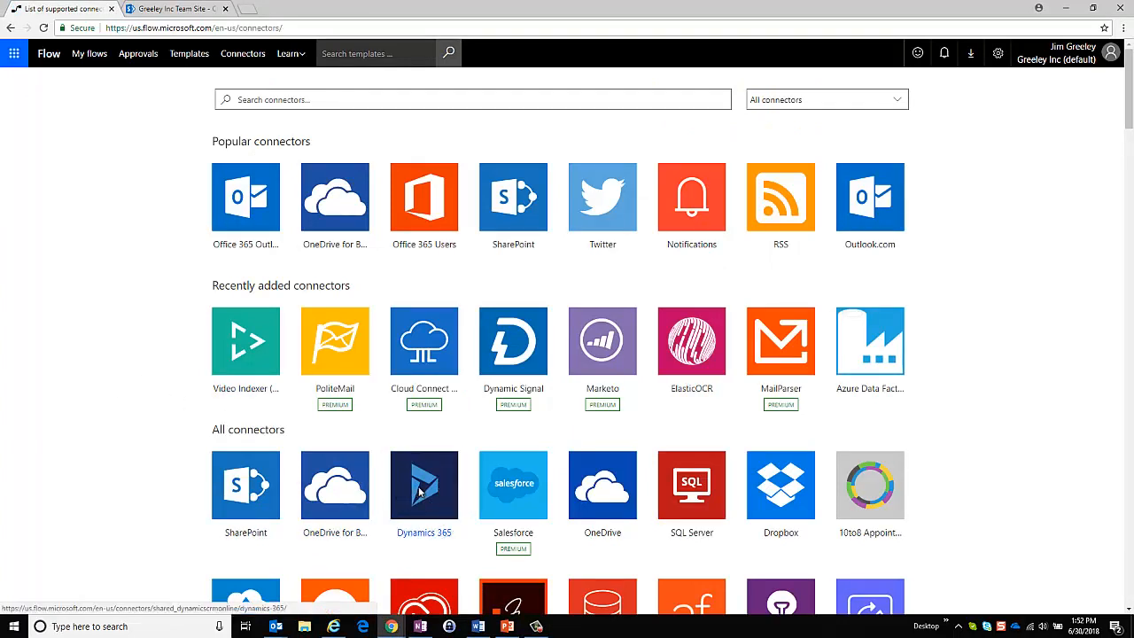
pyautogui.click(424, 485)
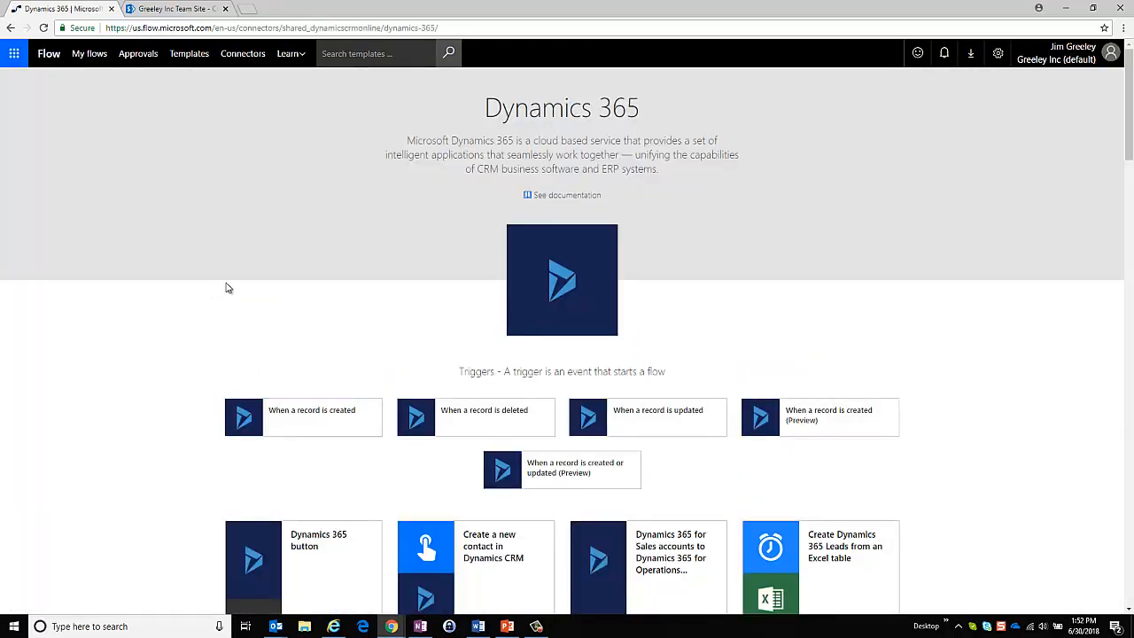
# Start a new flow from the Dynamics 365 'When a record is created' trigger
pyautogui.scroll(-3)
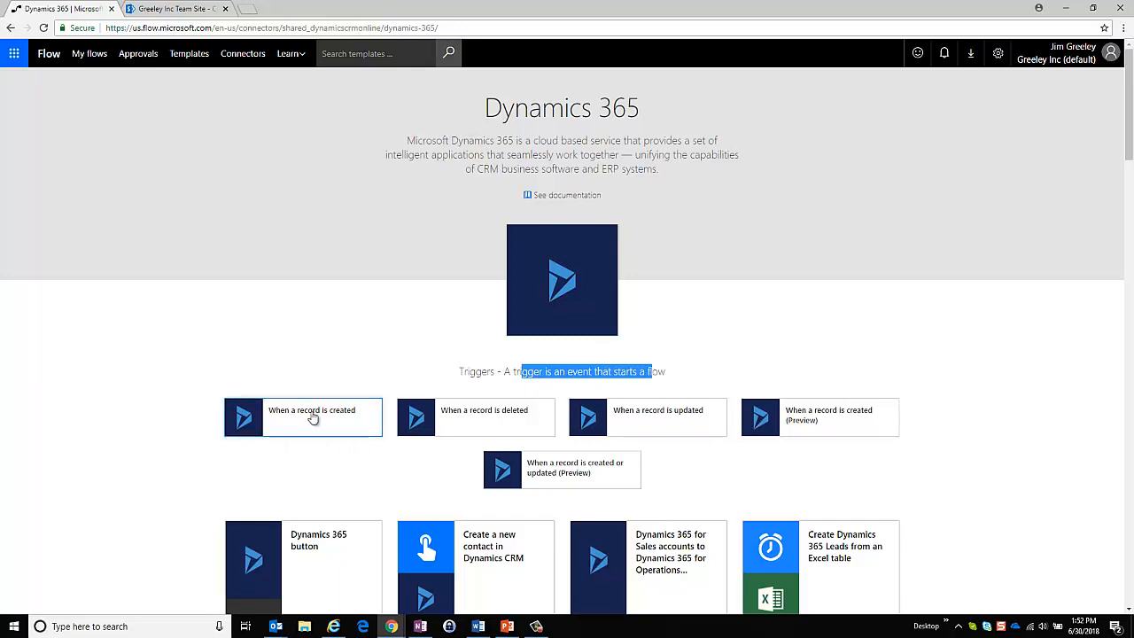
pyautogui.click(311, 417)
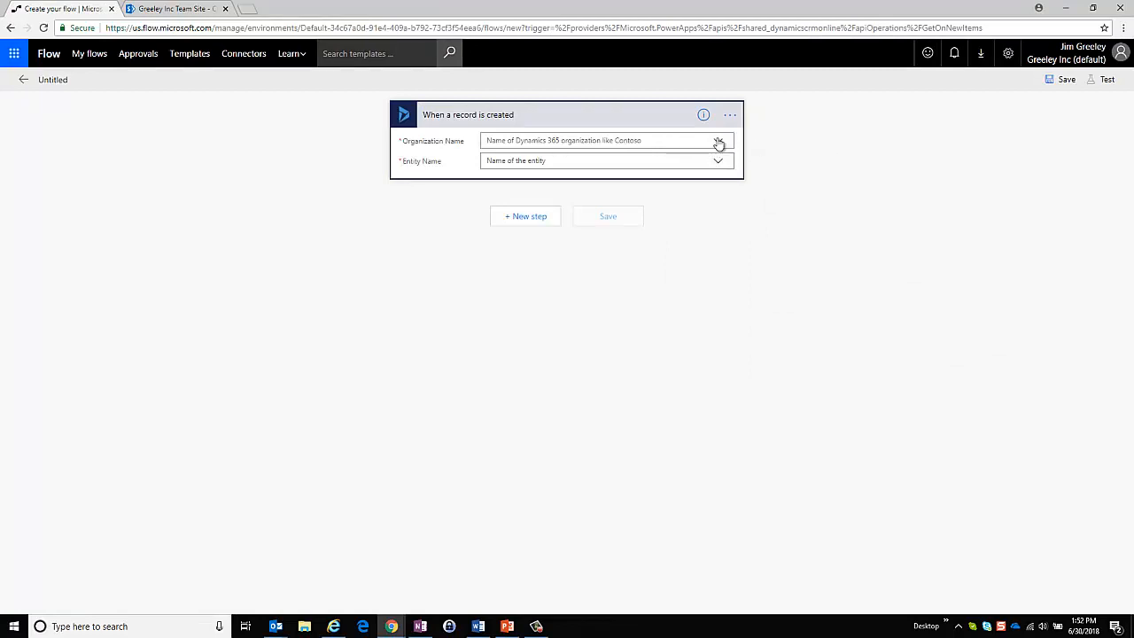
# Set the trigger's Organization Name to Greeley Inc and Entity Name to Cases
pyautogui.click(720, 140)
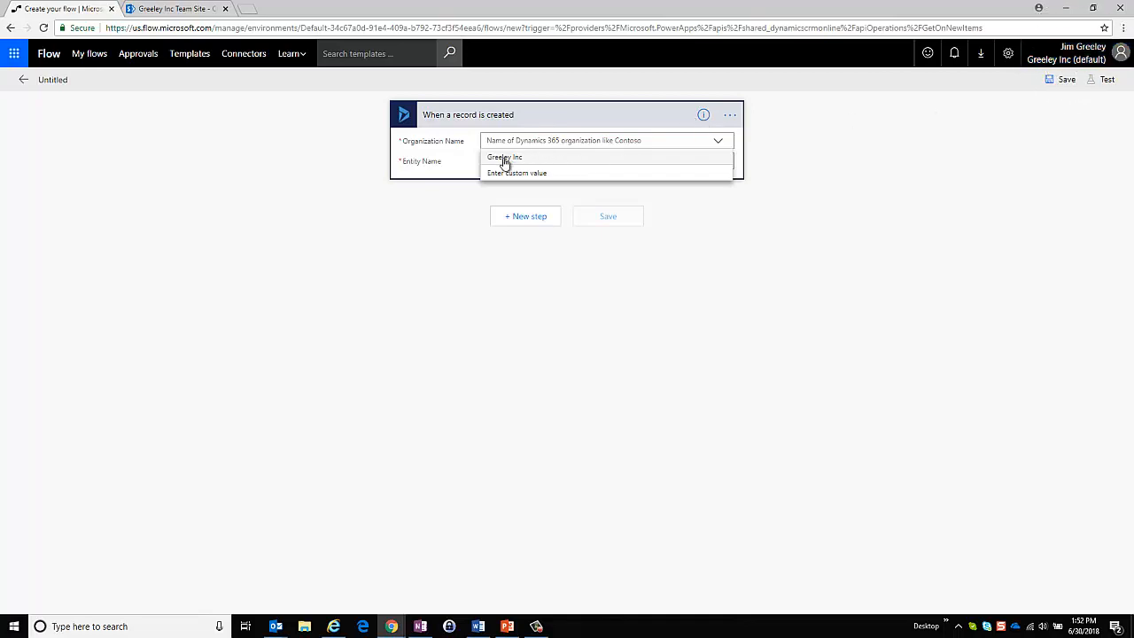
pyautogui.click(503, 157)
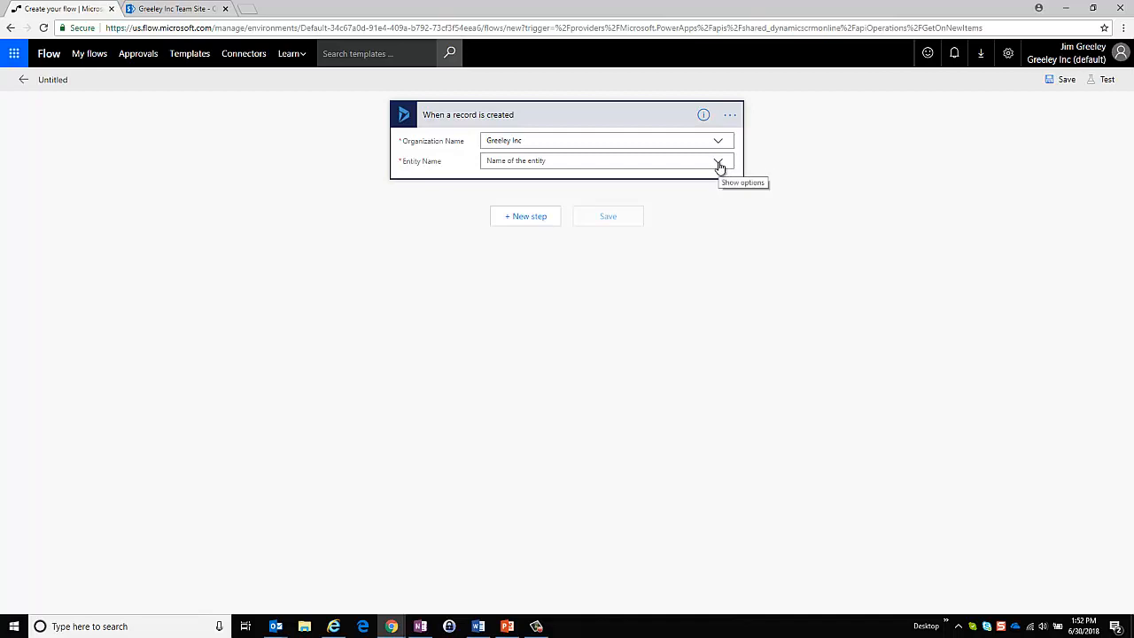
pyautogui.click(717, 160)
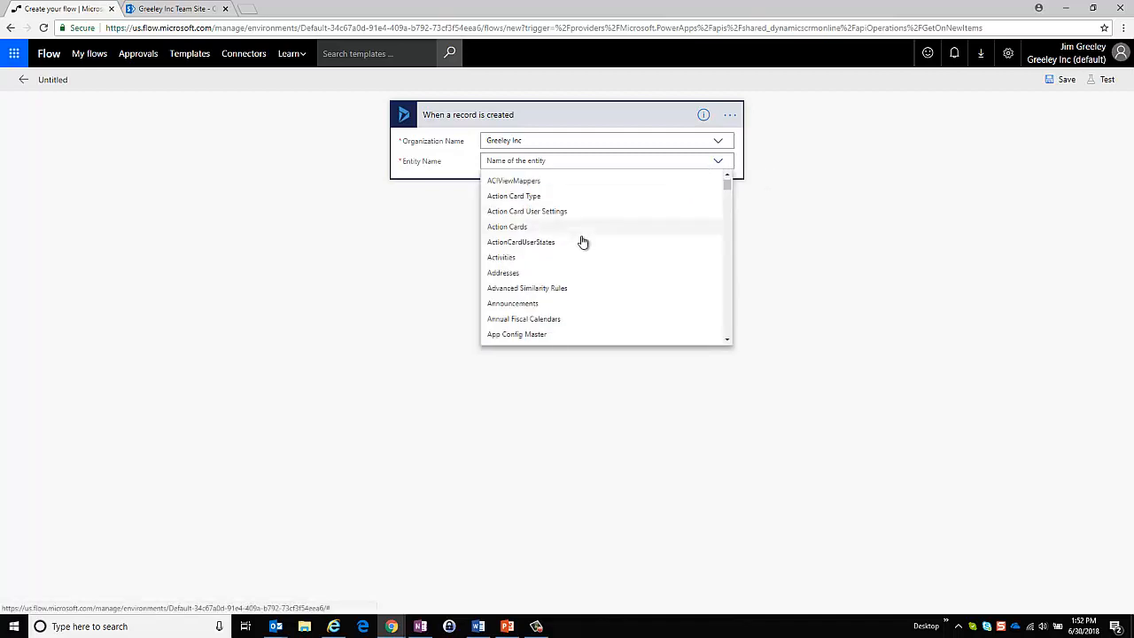
pyautogui.scroll(-3)
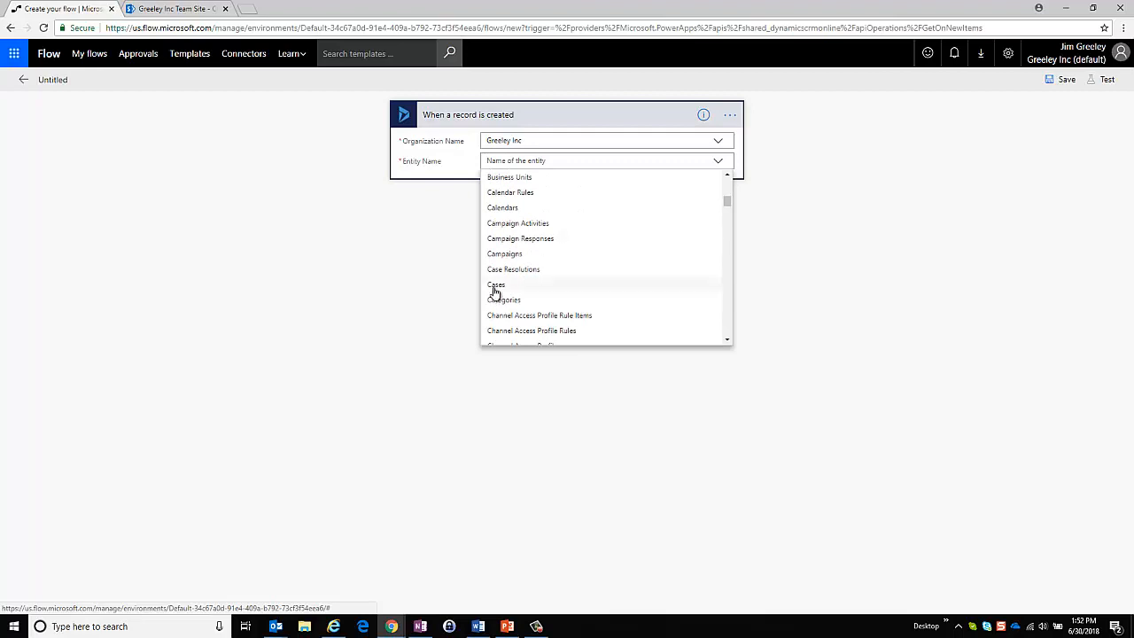
pyautogui.click(496, 284)
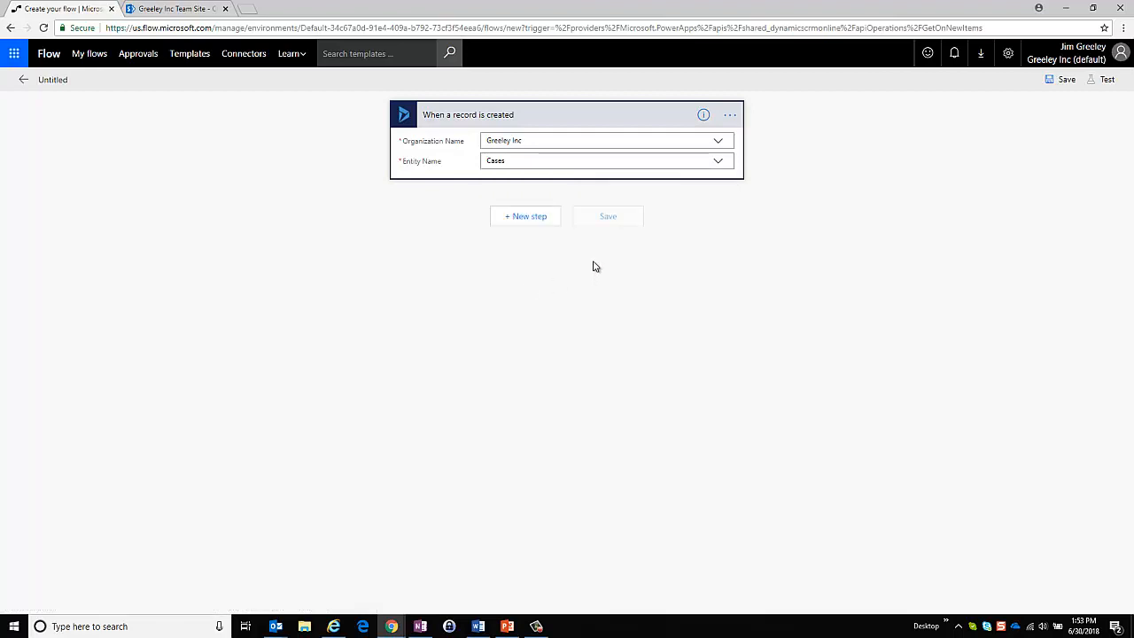
pyautogui.click(526, 215)
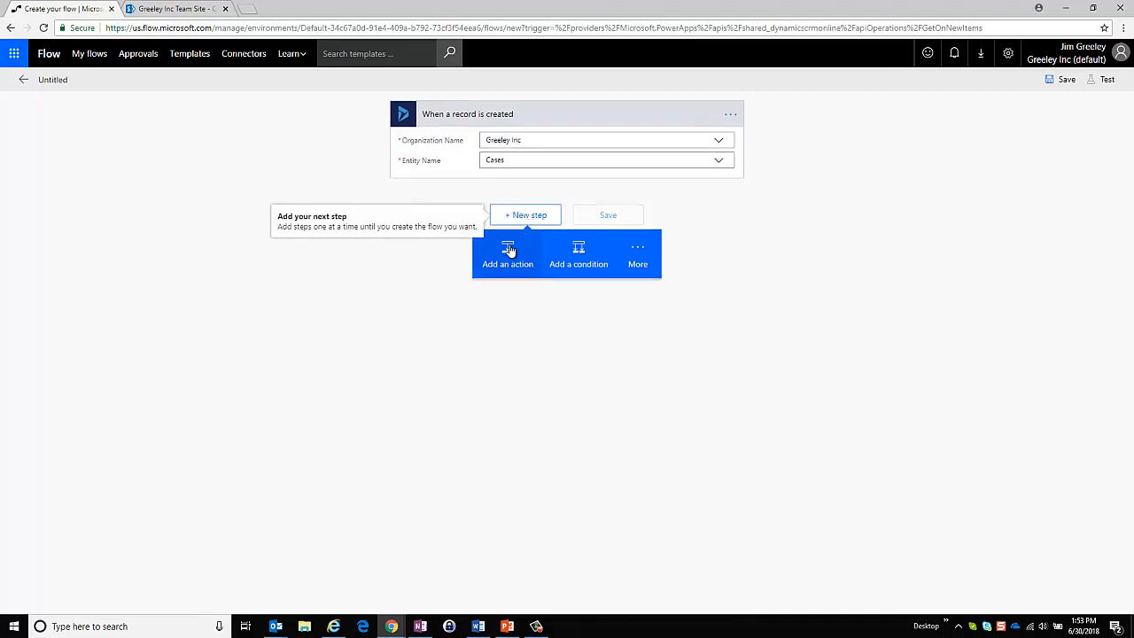
pyautogui.moveTo(508, 264)
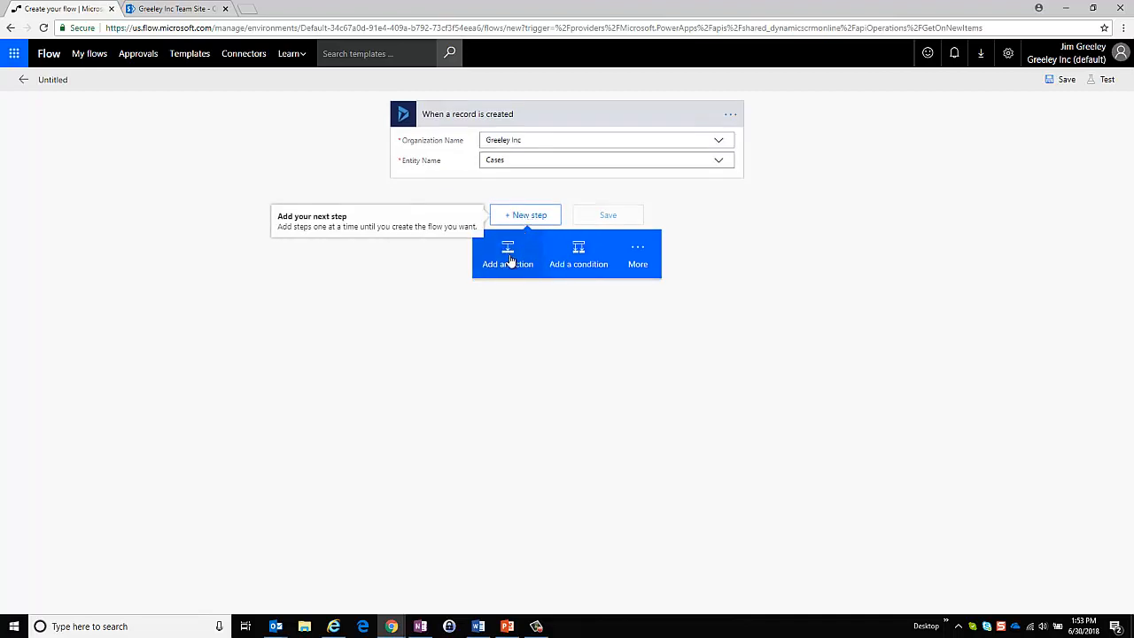
pyautogui.moveTo(647, 263)
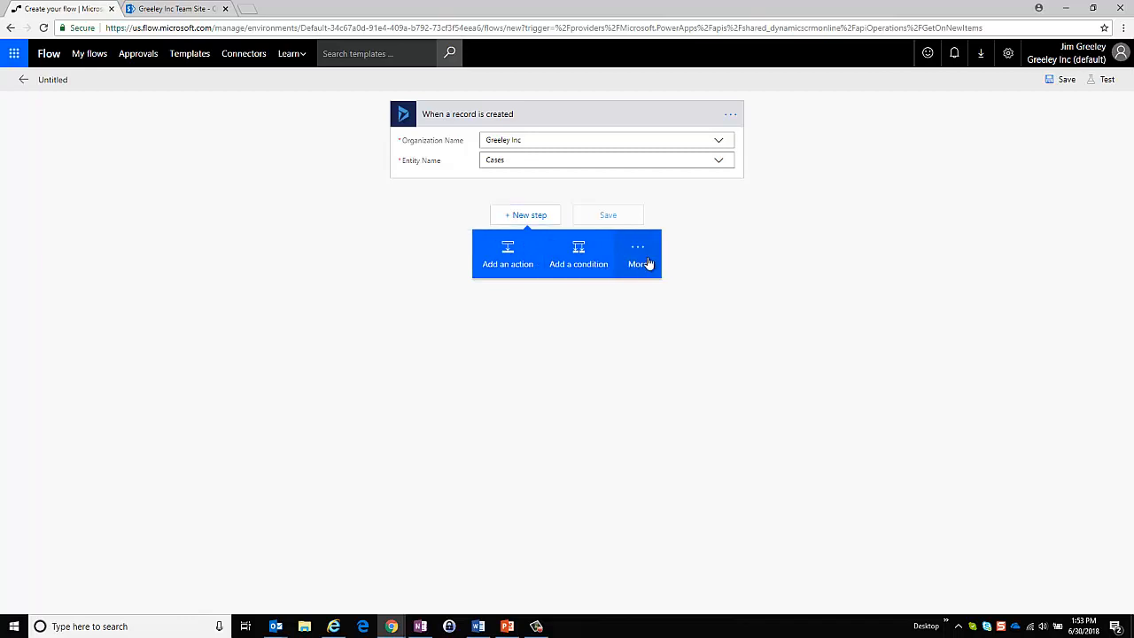
# Add a SharePoint 'Create item' action after the Cases trigger
pyautogui.click(637, 254)
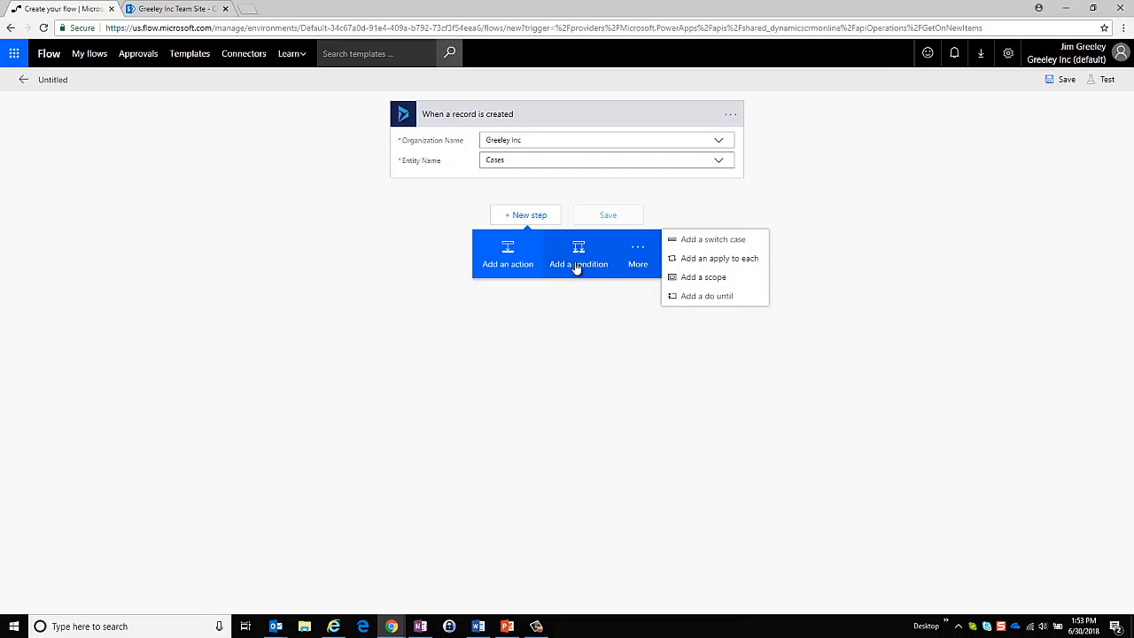
pyautogui.moveTo(501, 264)
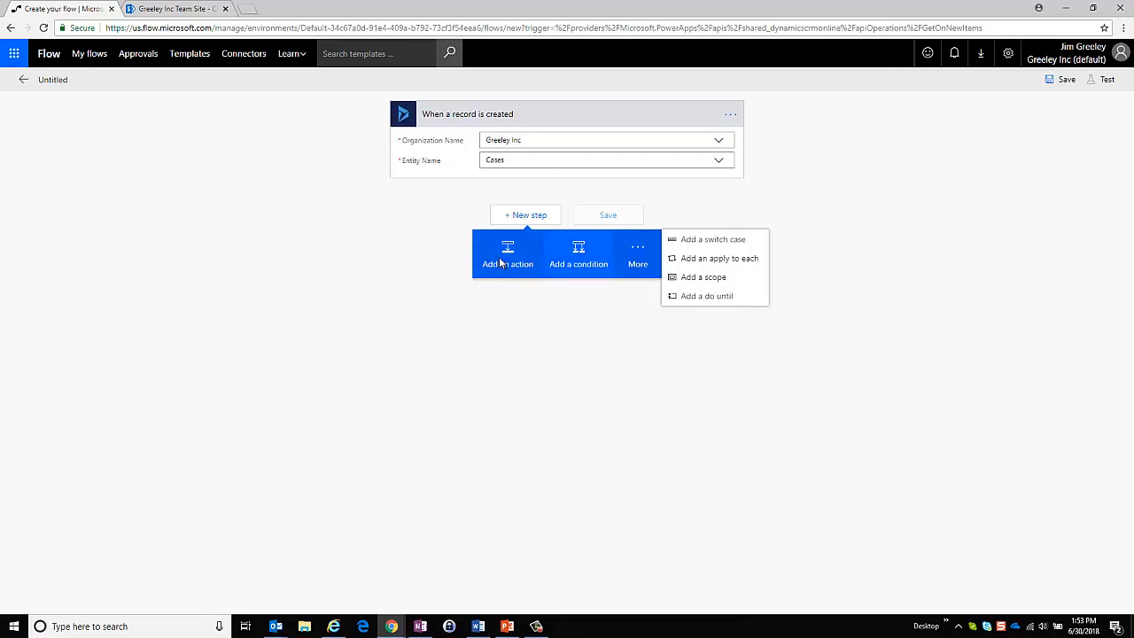
pyautogui.click(508, 253)
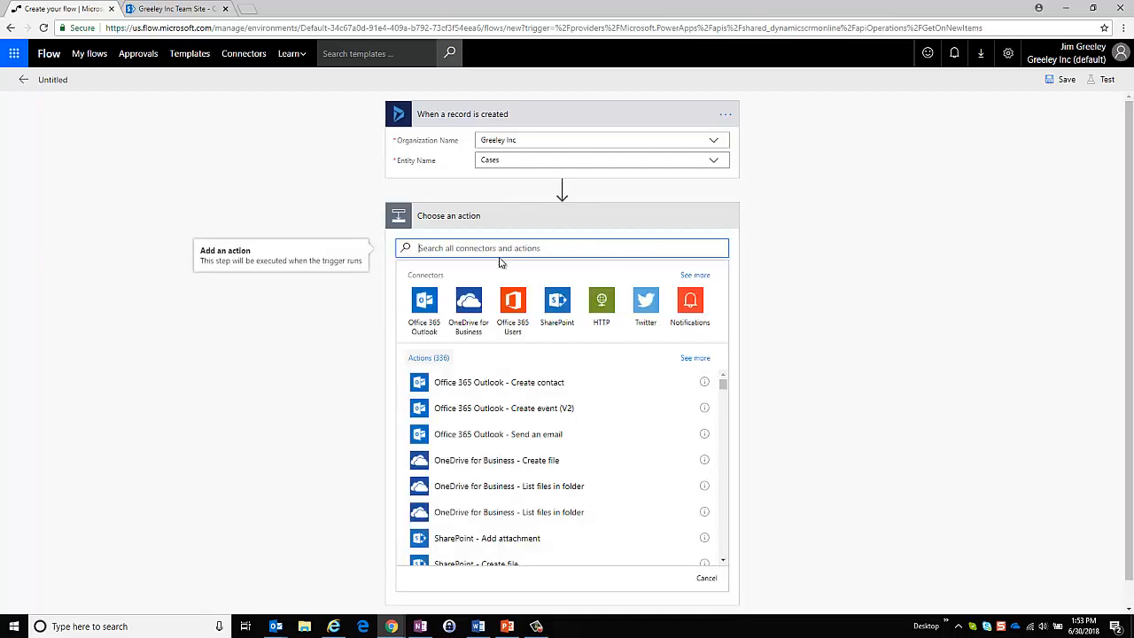
pyautogui.moveTo(273, 365)
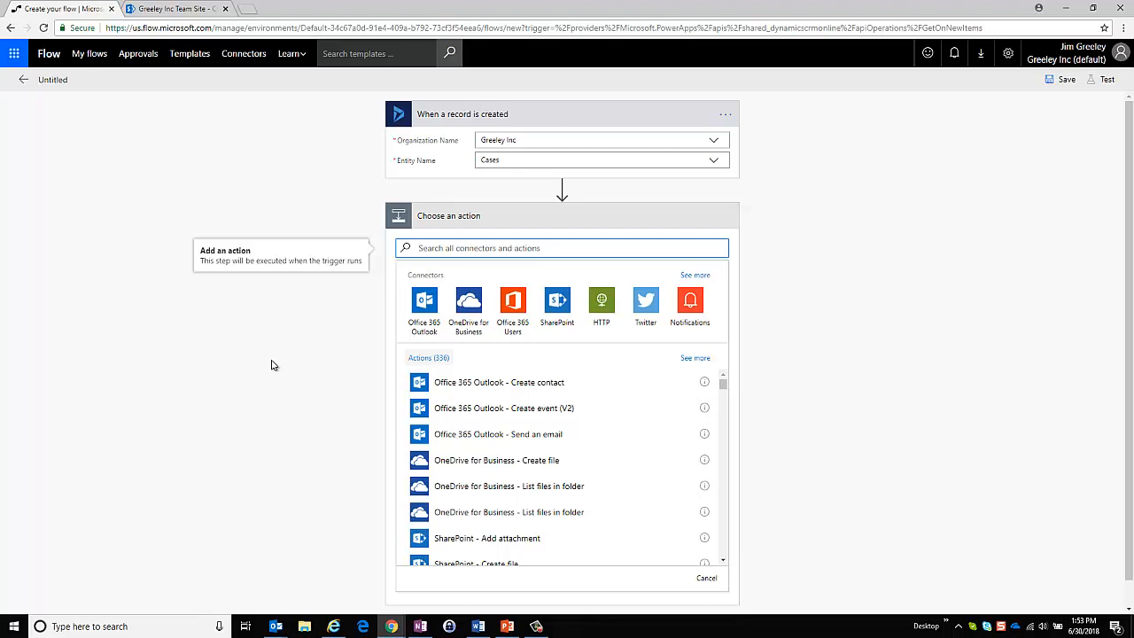
pyautogui.moveTo(341, 358)
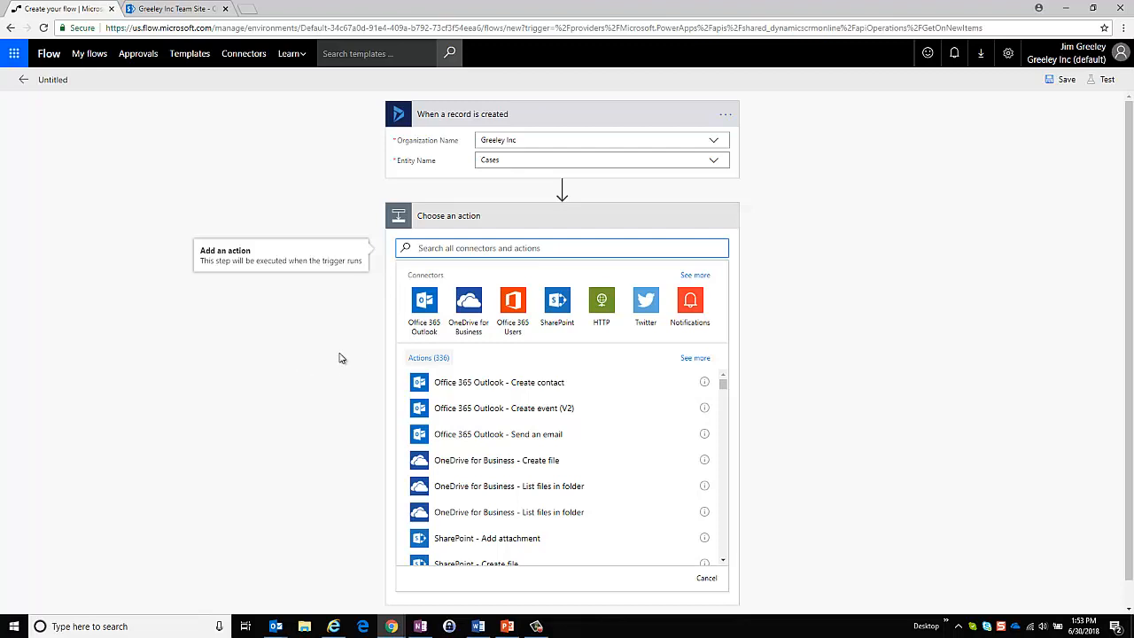
pyautogui.moveTo(415, 319)
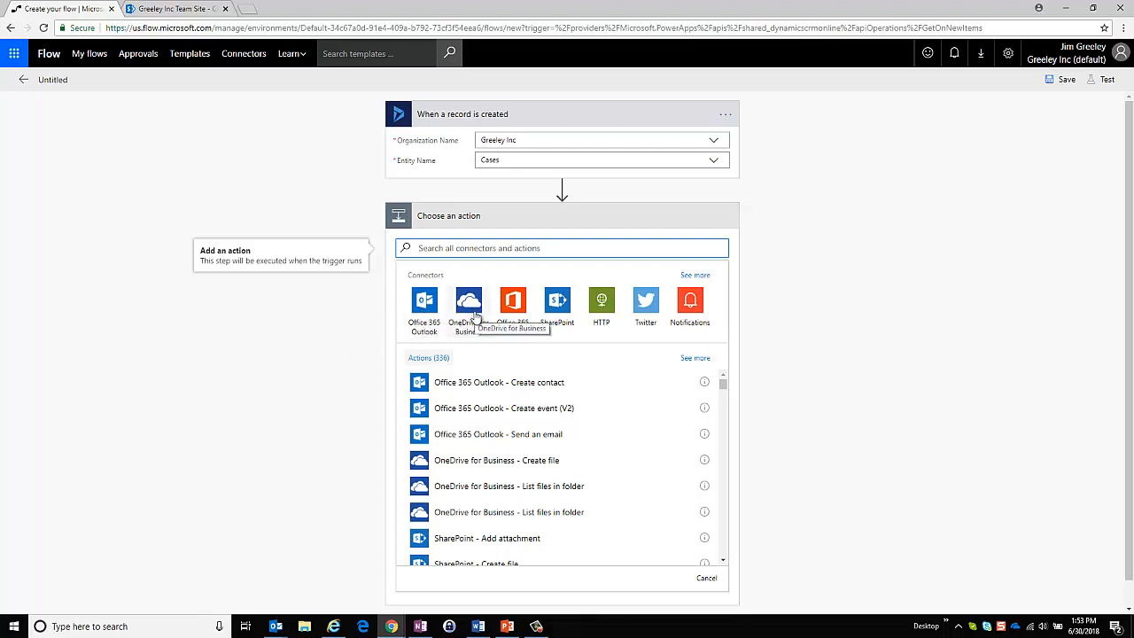
pyautogui.moveTo(509, 330)
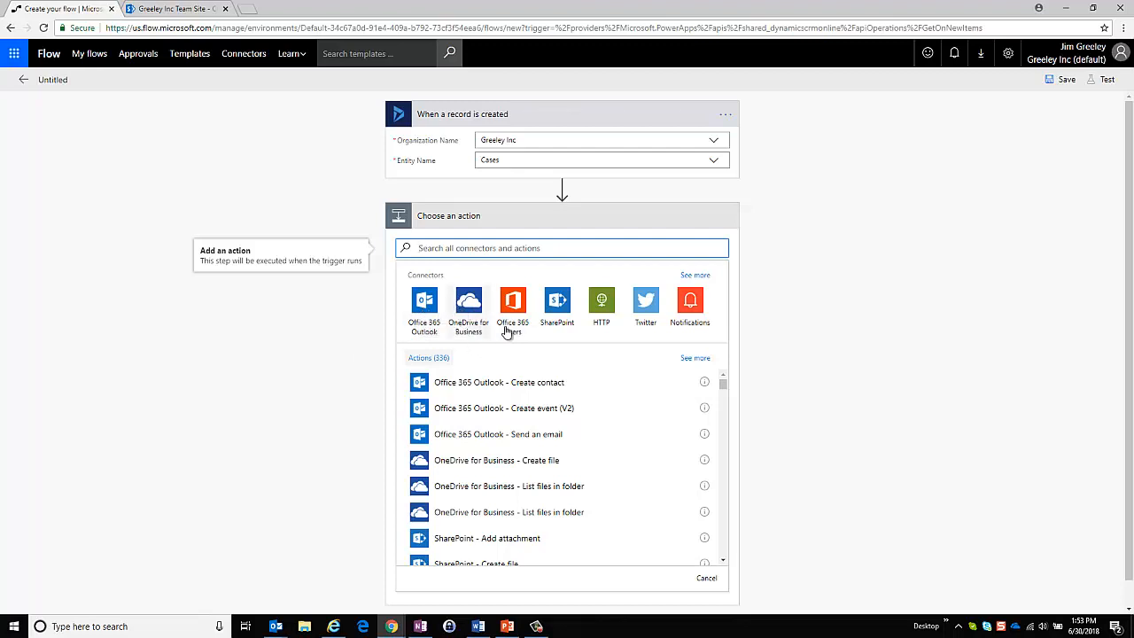
pyautogui.moveTo(558, 300)
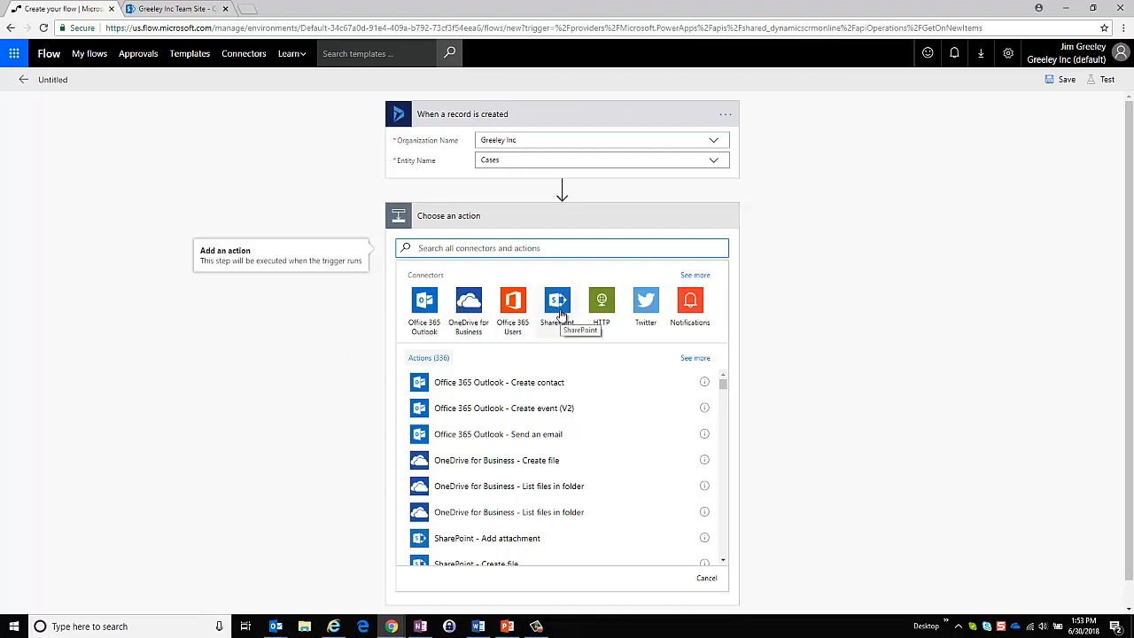
pyautogui.click(557, 300)
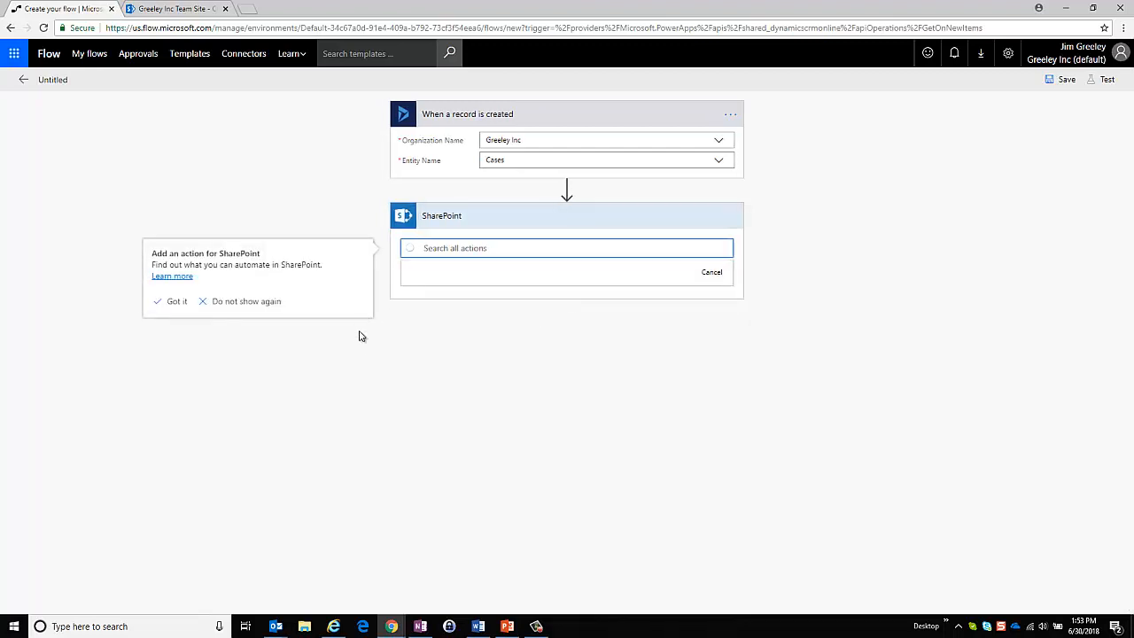
pyautogui.click(566, 248)
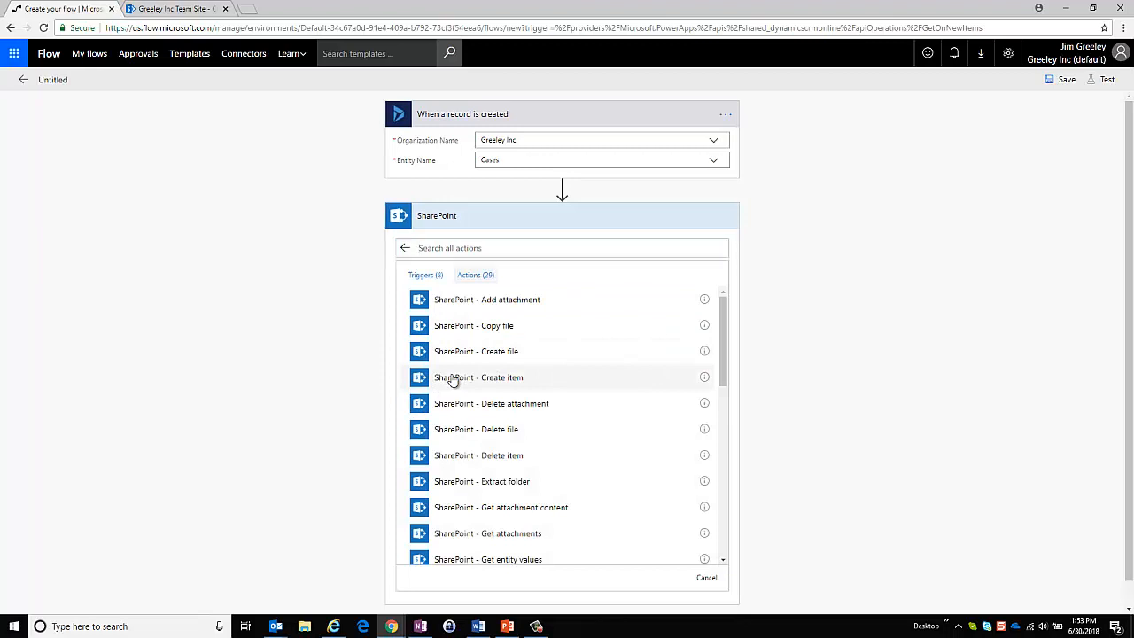
pyautogui.click(480, 378)
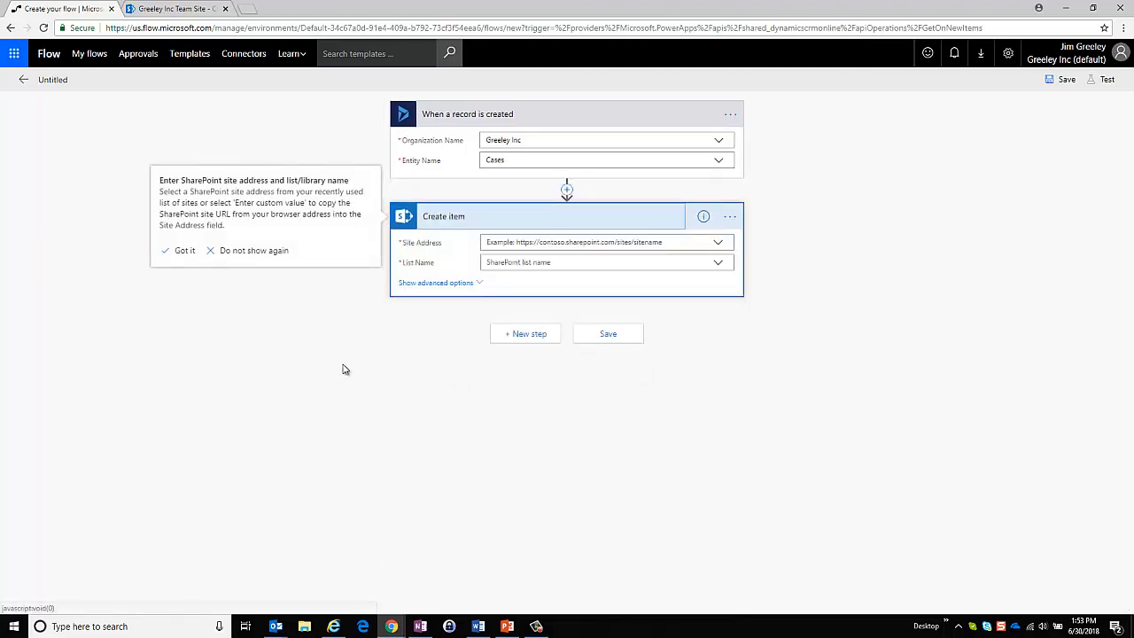
pyautogui.moveTo(718, 244)
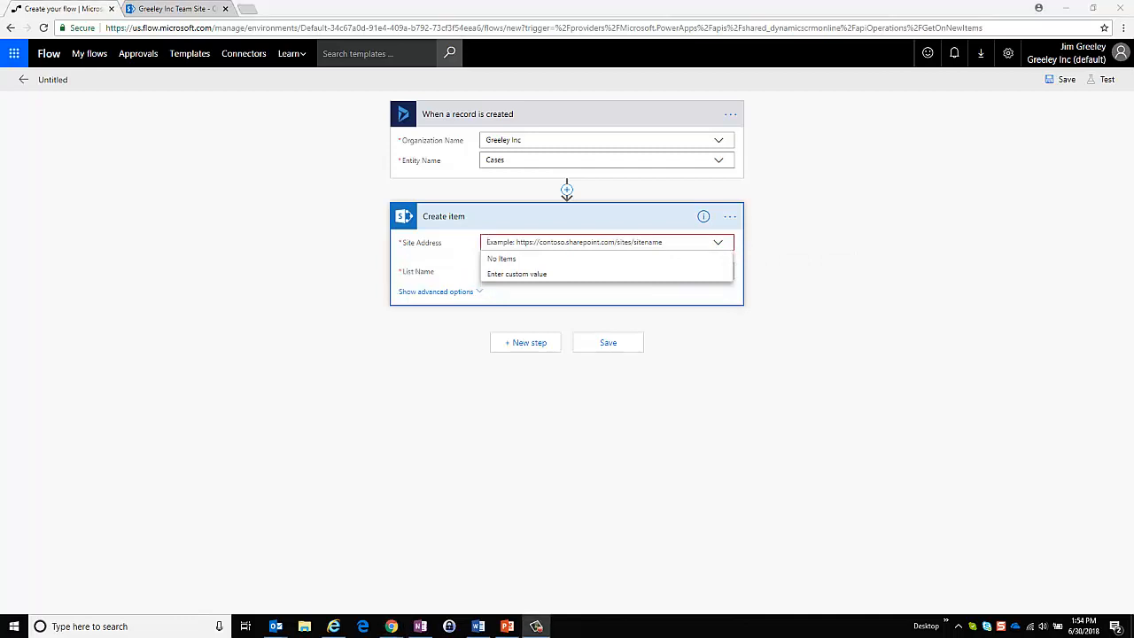
pyautogui.click(177, 9)
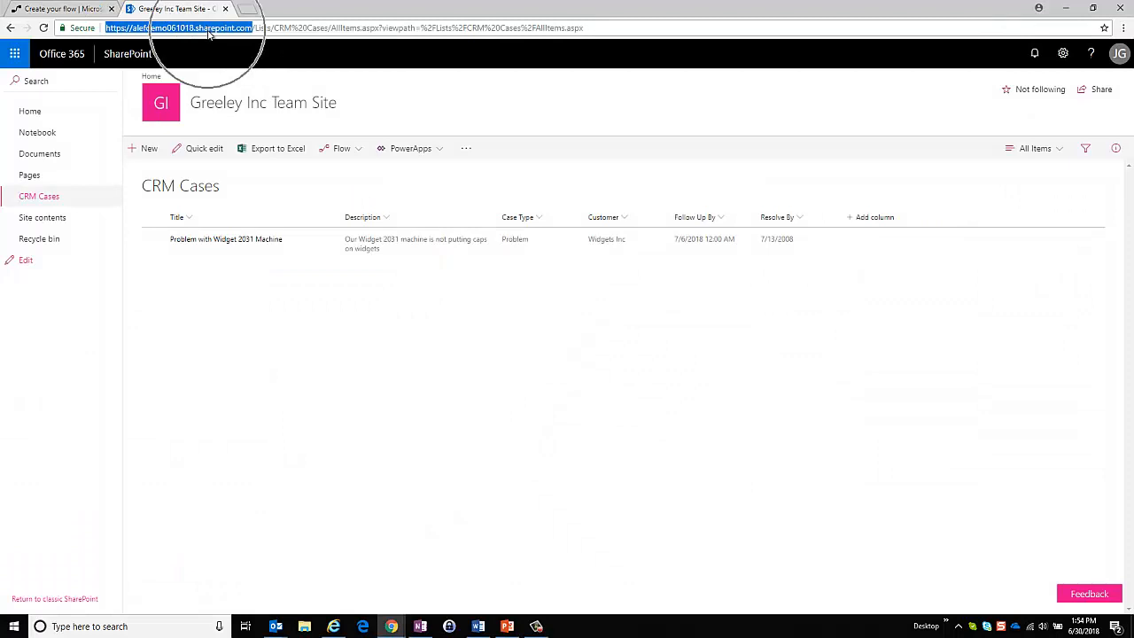
pyautogui.rightClick(228, 35)
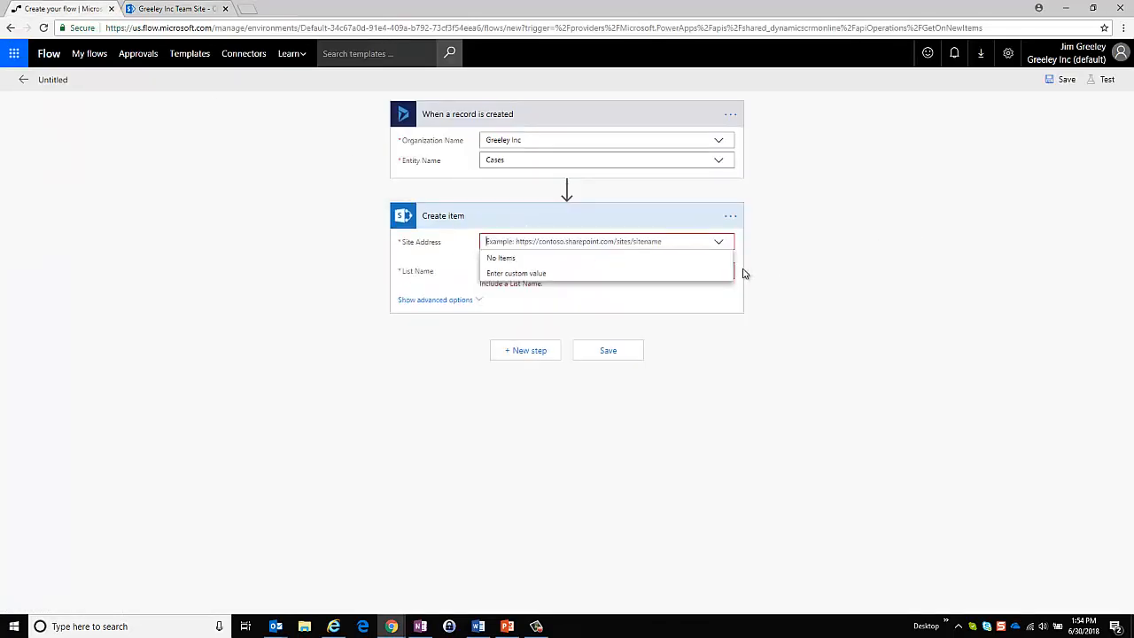
pyautogui.moveTo(516, 273)
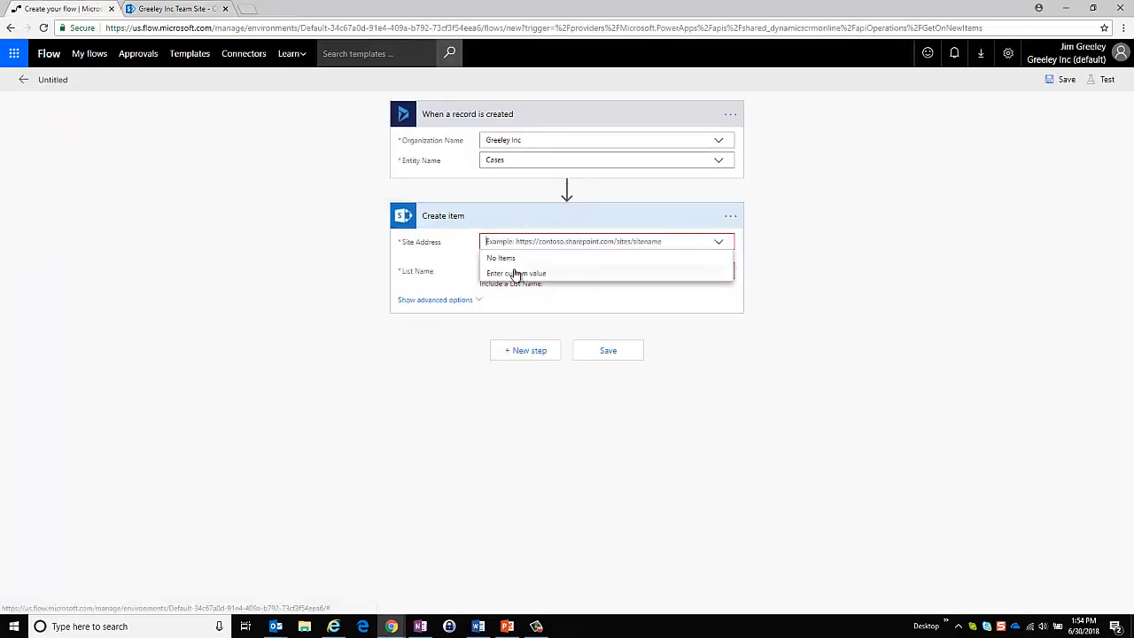
pyautogui.write('https://alefdemo061018.sharepoint.com/')
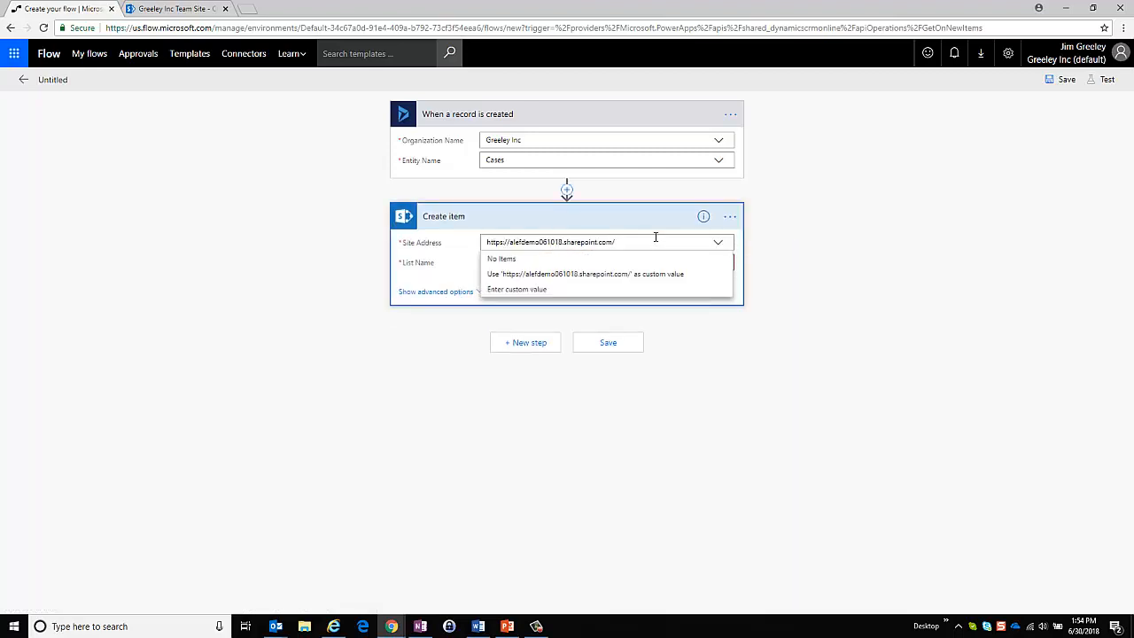
pyautogui.moveTo(633, 283)
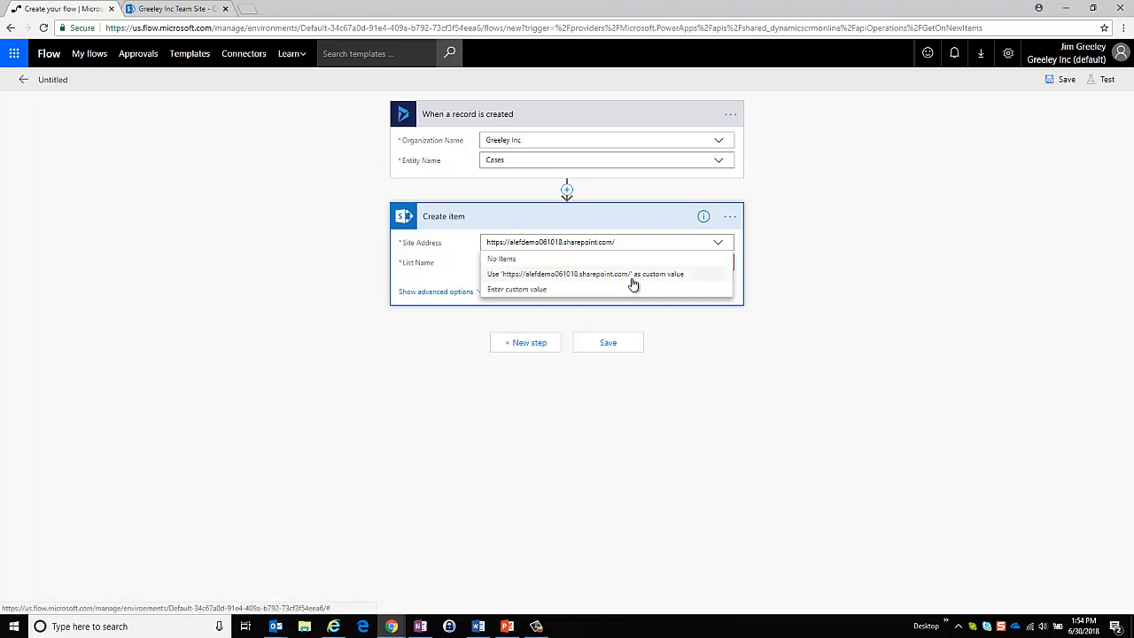
pyautogui.click(632, 273)
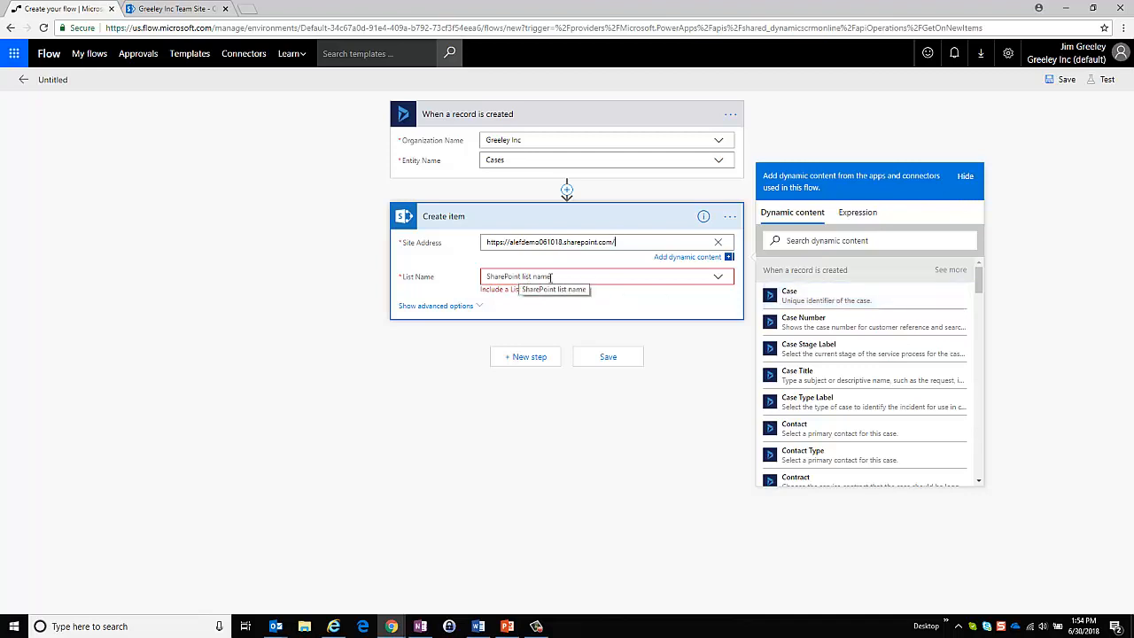
pyautogui.moveTo(716, 277)
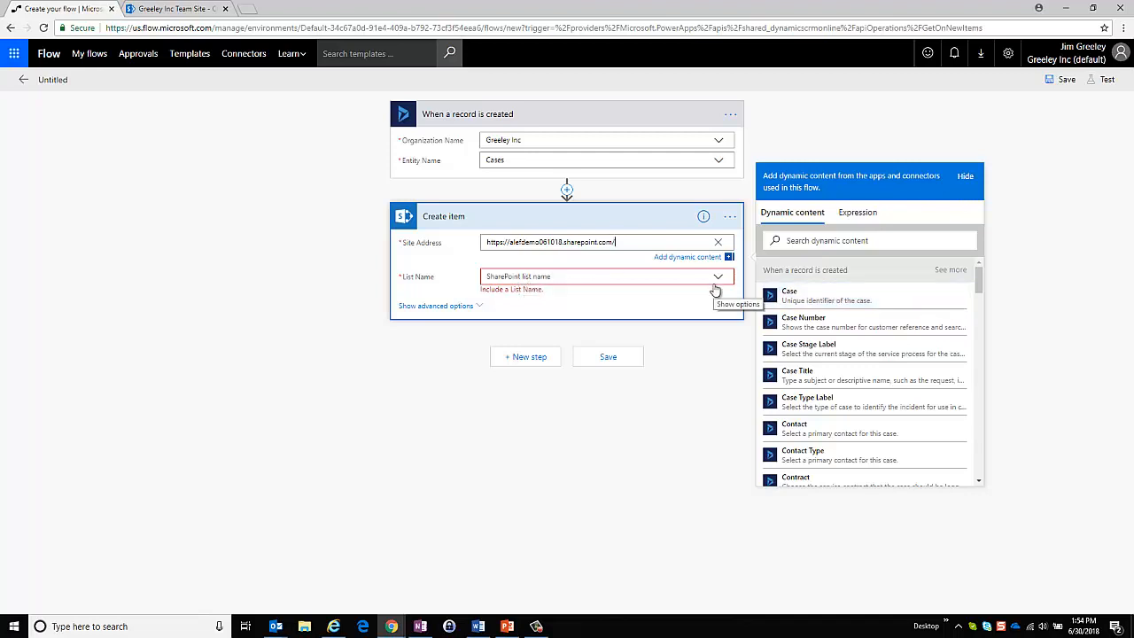
# Target the CRM Cases list and map Title to the case's Case Title
pyautogui.click(717, 275)
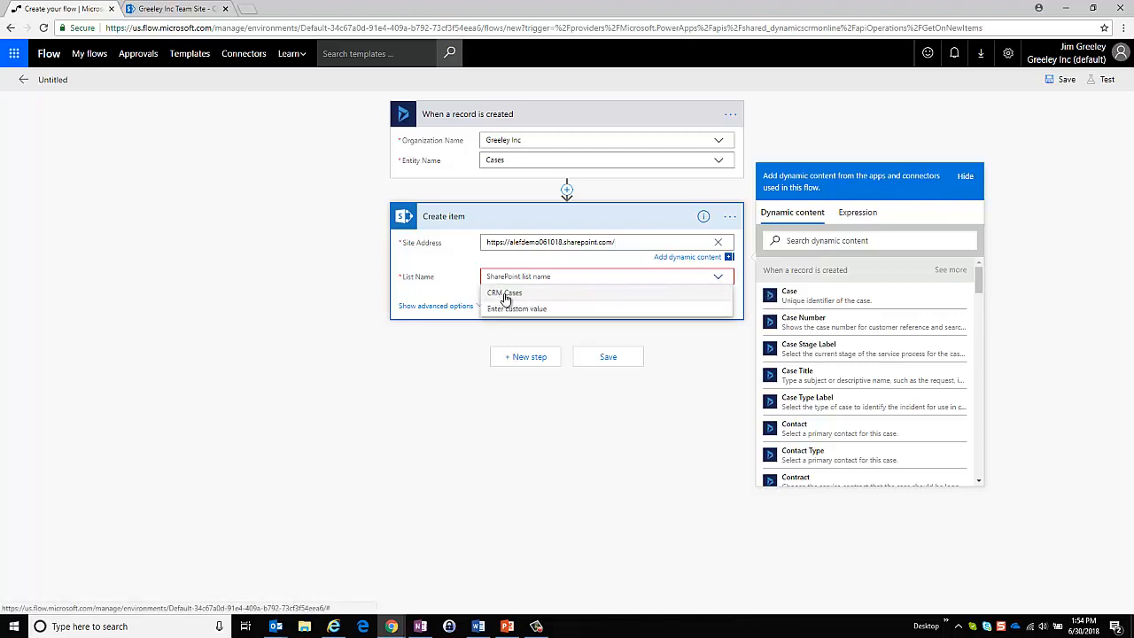
pyautogui.click(505, 292)
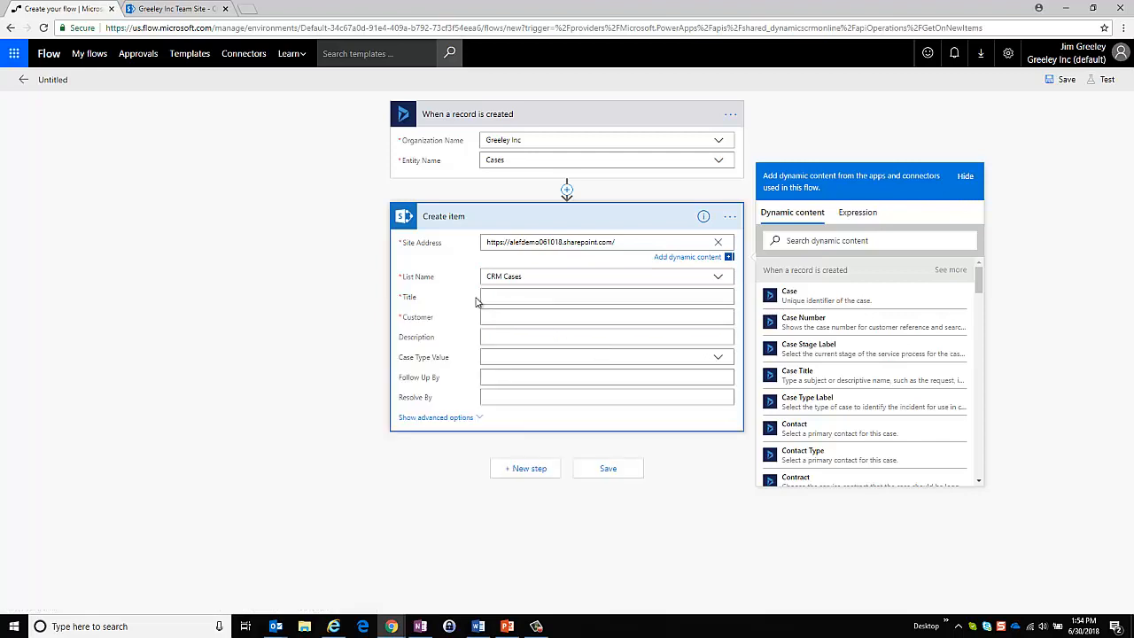
pyautogui.click(607, 297)
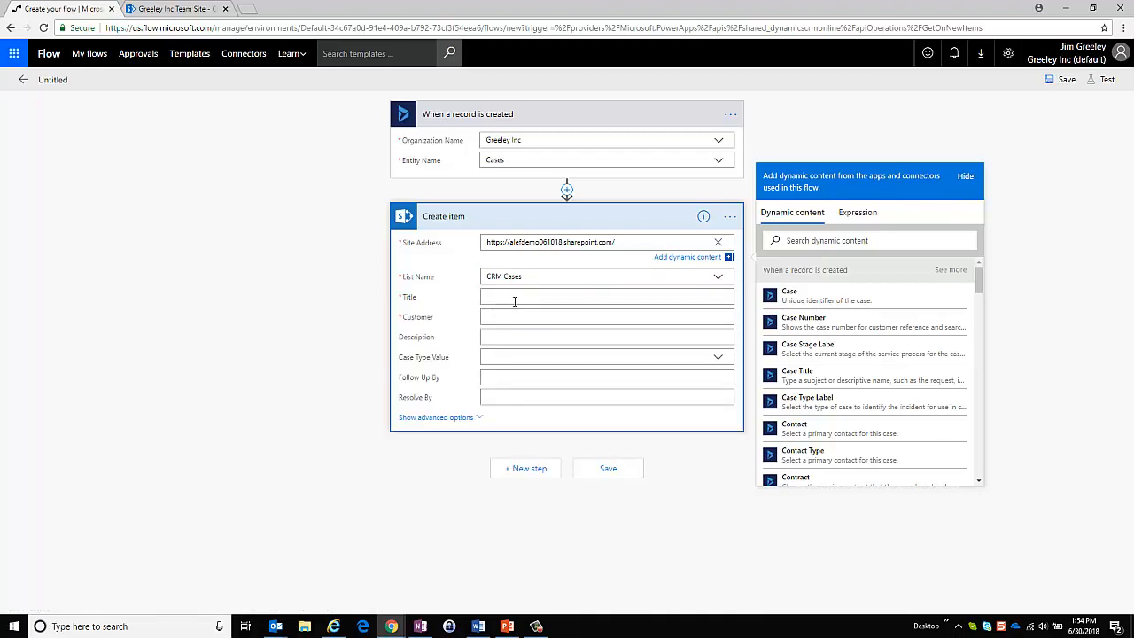
pyautogui.moveTo(505, 312)
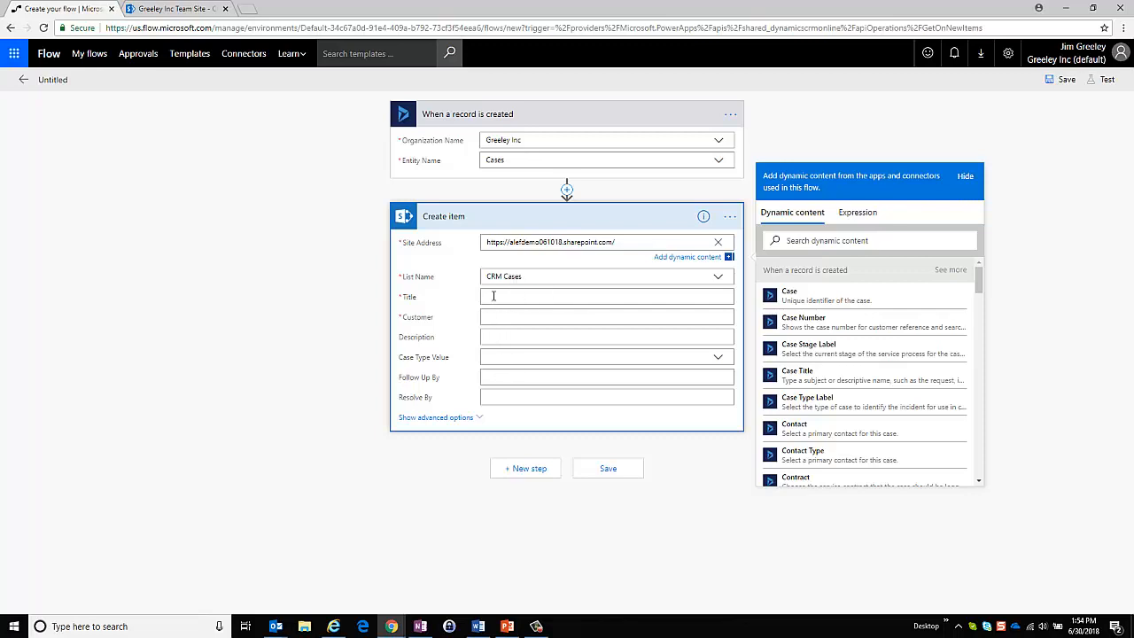
pyautogui.moveTo(815, 353)
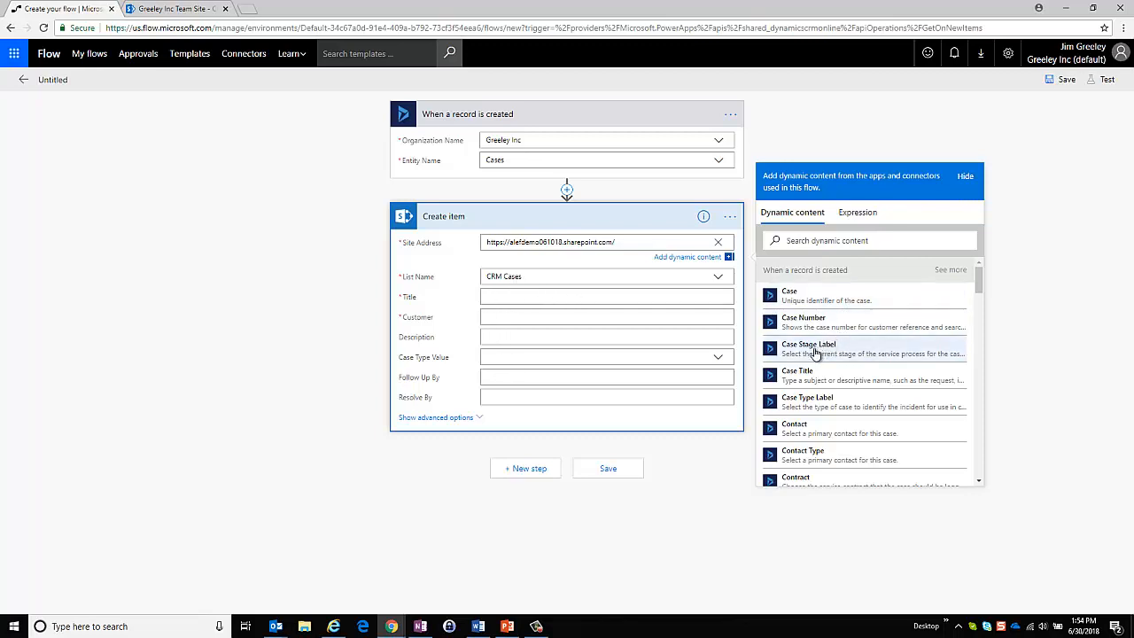
pyautogui.click(606, 296)
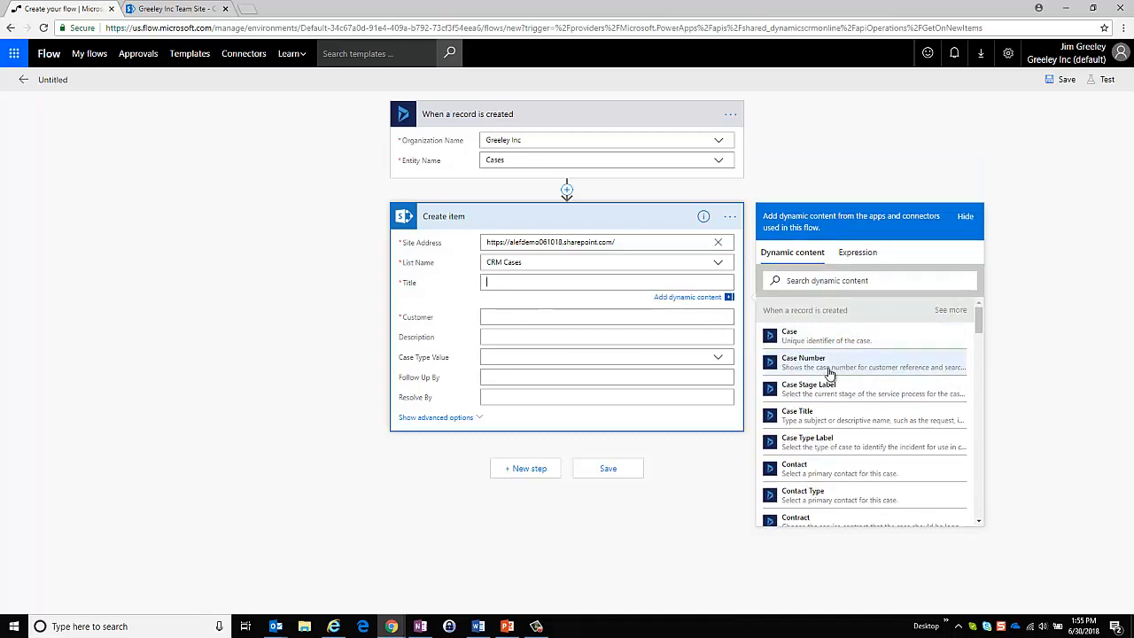
pyautogui.moveTo(815, 424)
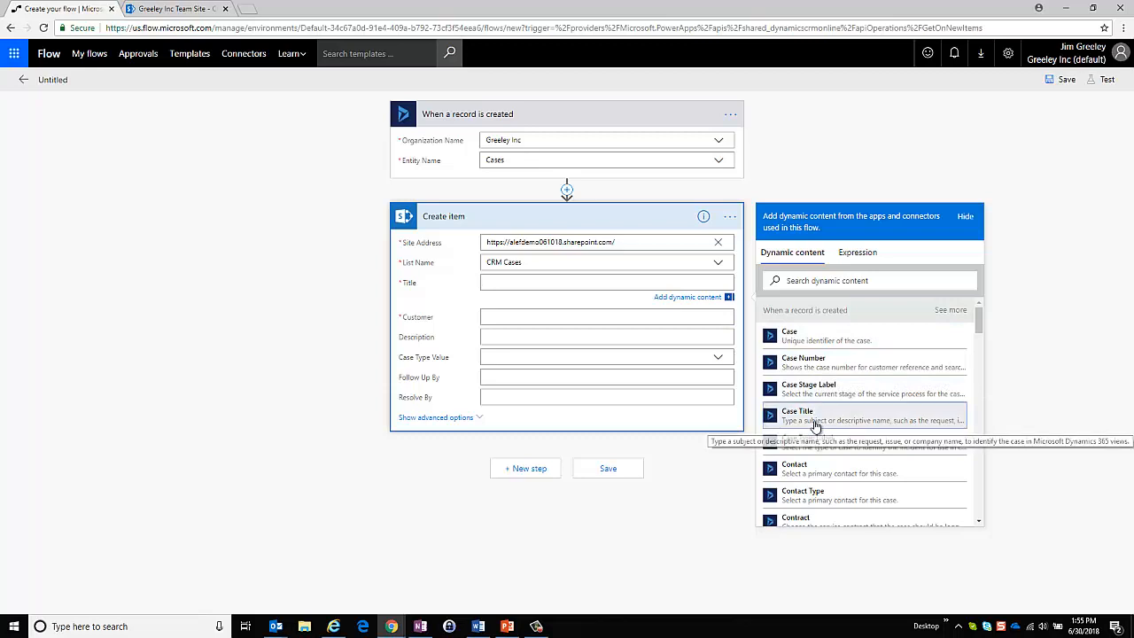
pyautogui.click(815, 415)
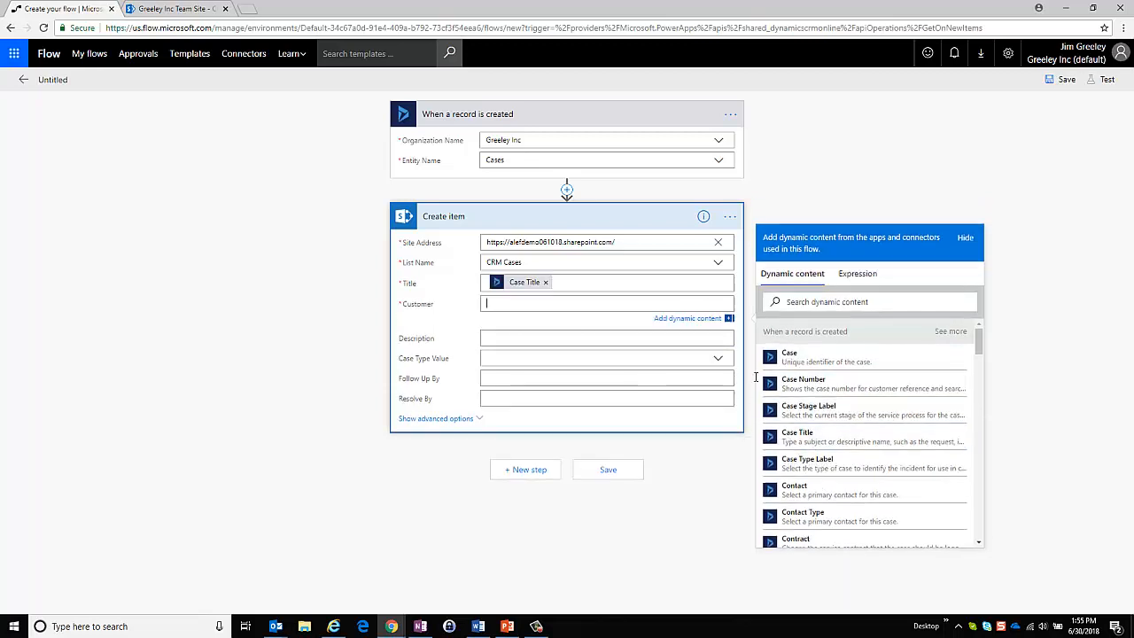
# Map the Customer field to the case's Customer value
pyautogui.scroll(-3)
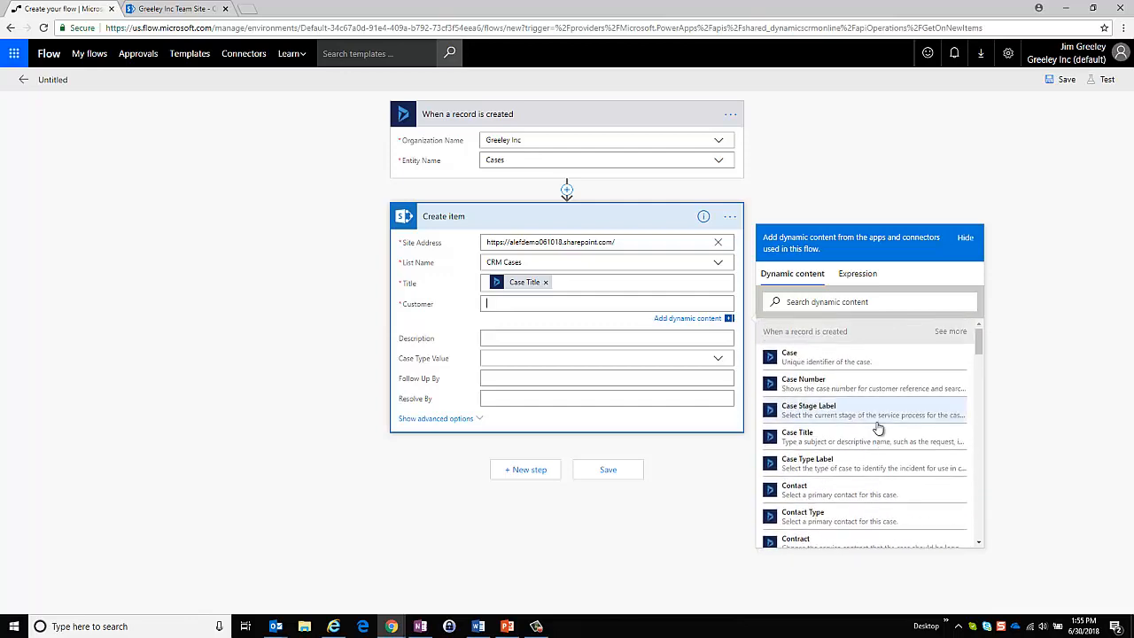
pyautogui.scroll(-3)
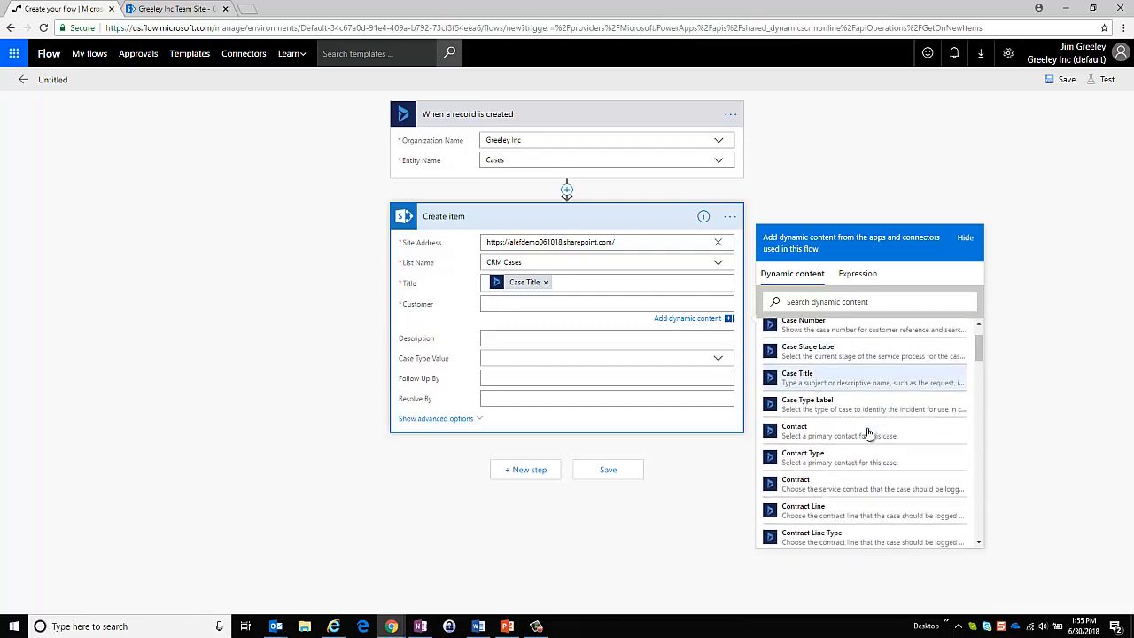
pyautogui.scroll(-3)
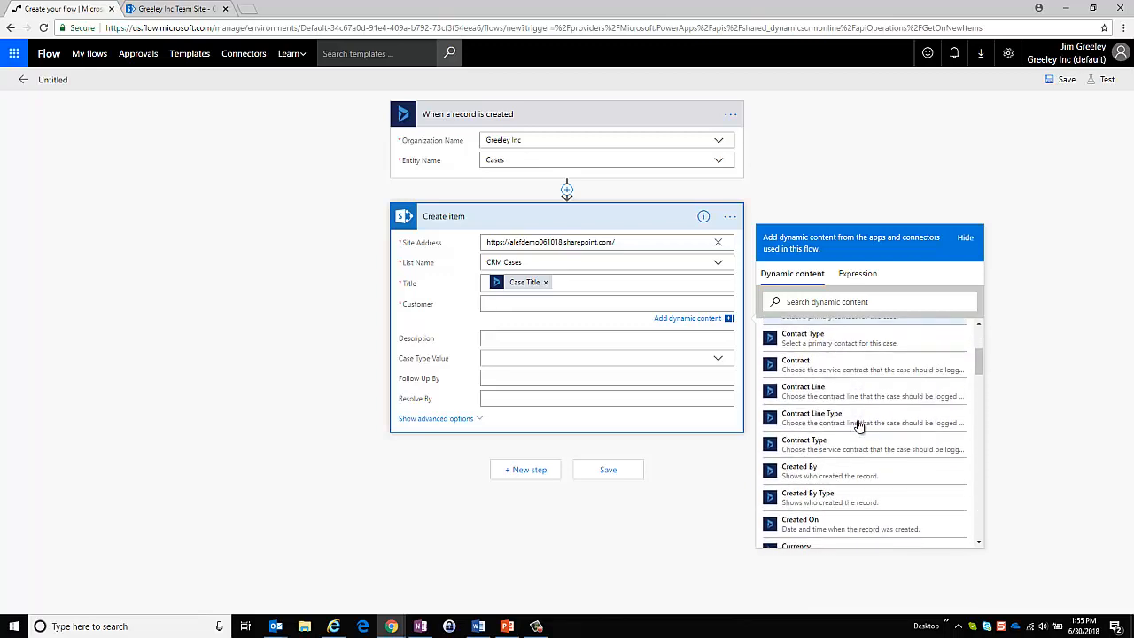
pyautogui.scroll(-3)
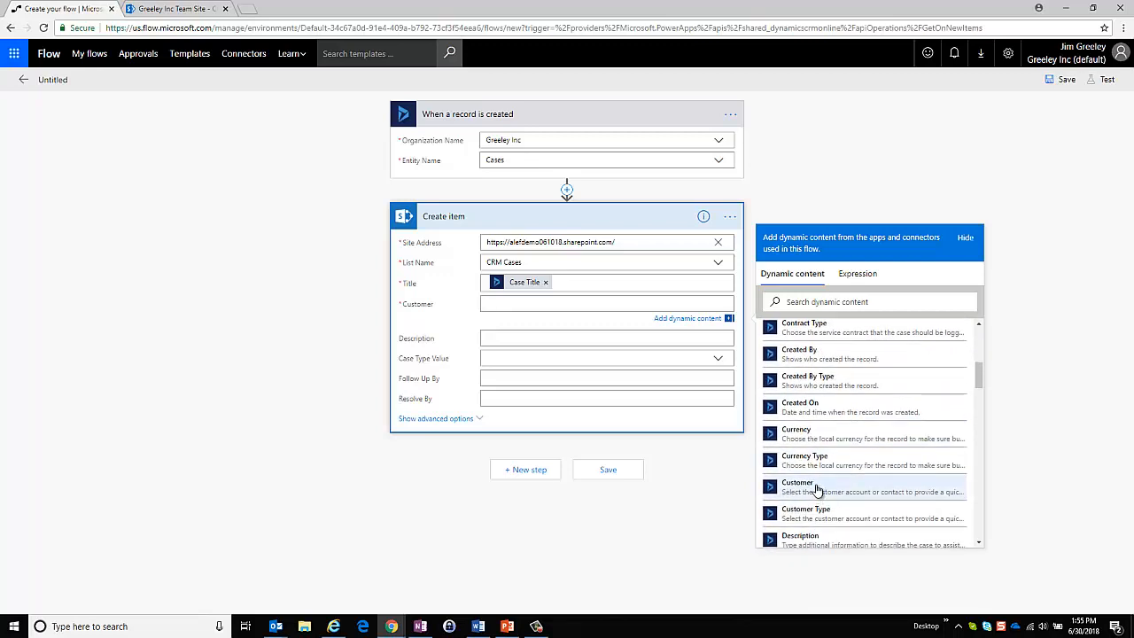
pyautogui.click(797, 482)
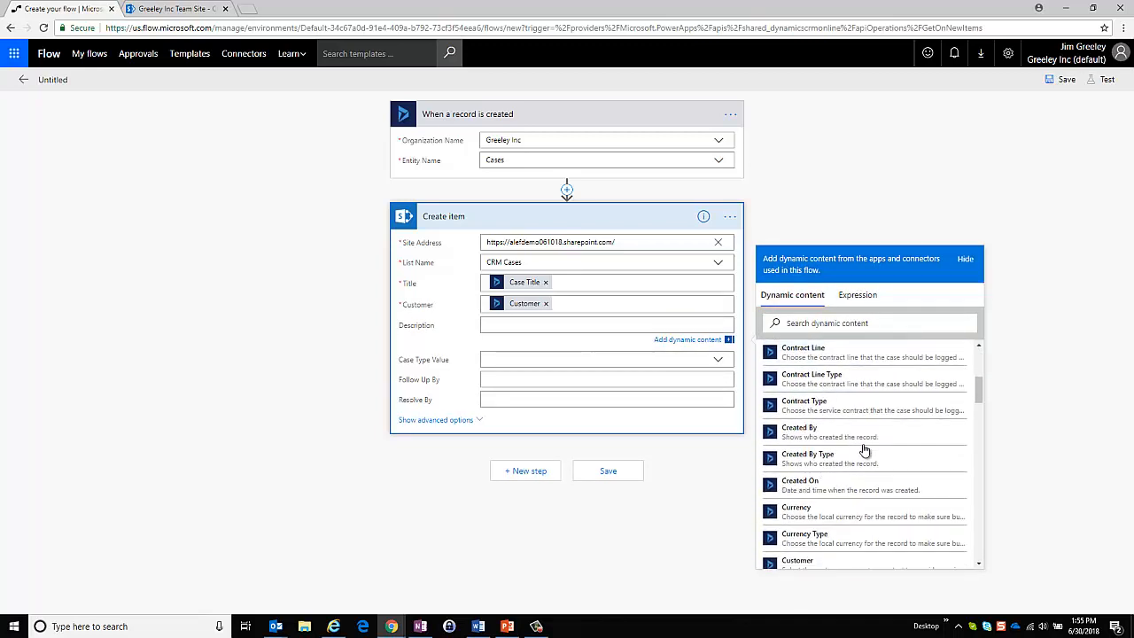
# Map Description, Case Type Value to Case Type Label, and Resolve By to Follow Up By
pyautogui.click(826, 445)
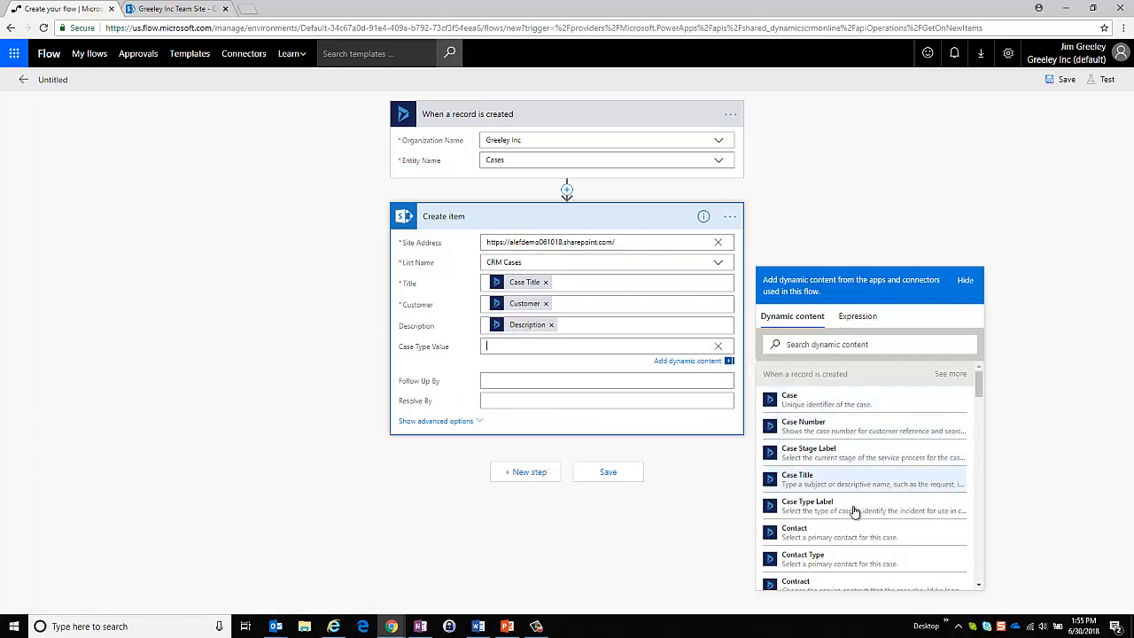
pyautogui.scroll(-3)
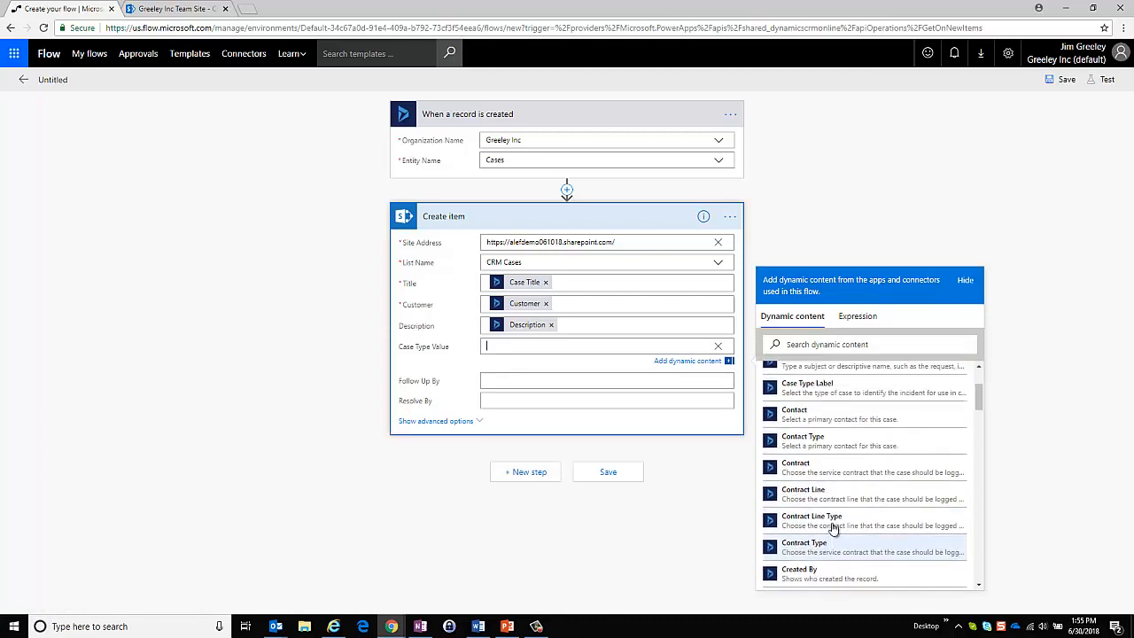
pyautogui.moveTo(824, 403)
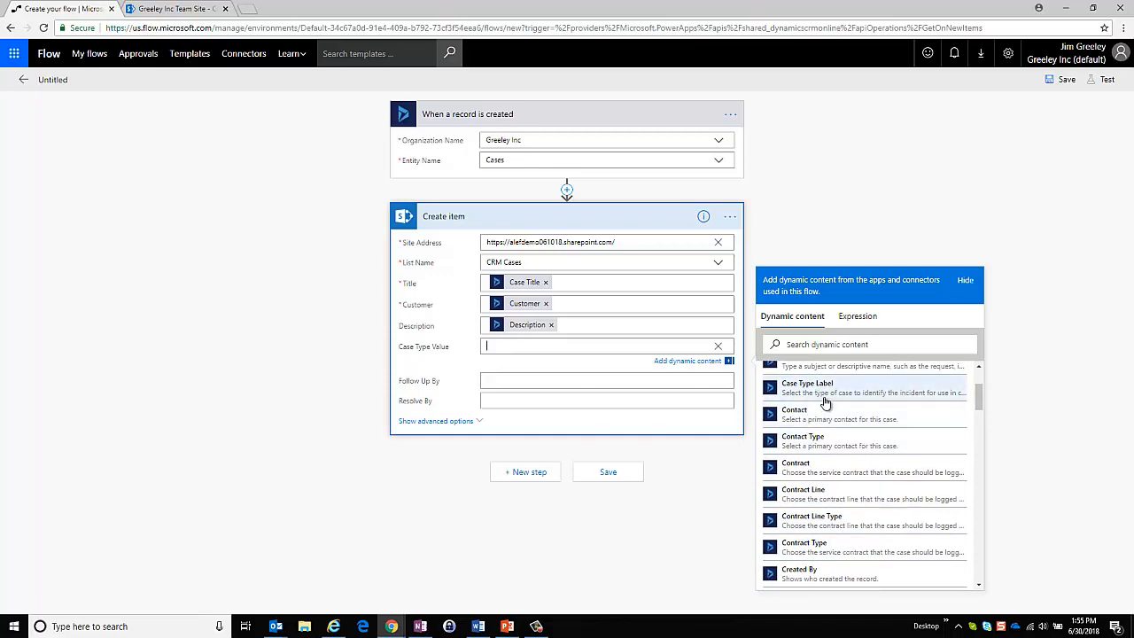
pyautogui.click(808, 387)
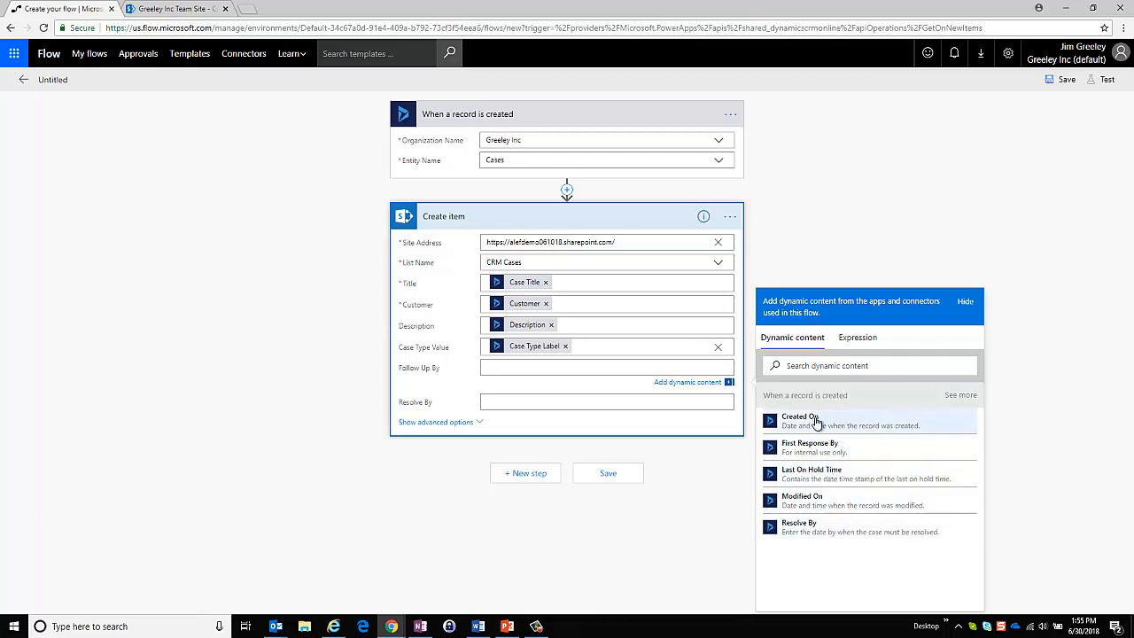
pyautogui.moveTo(815, 422)
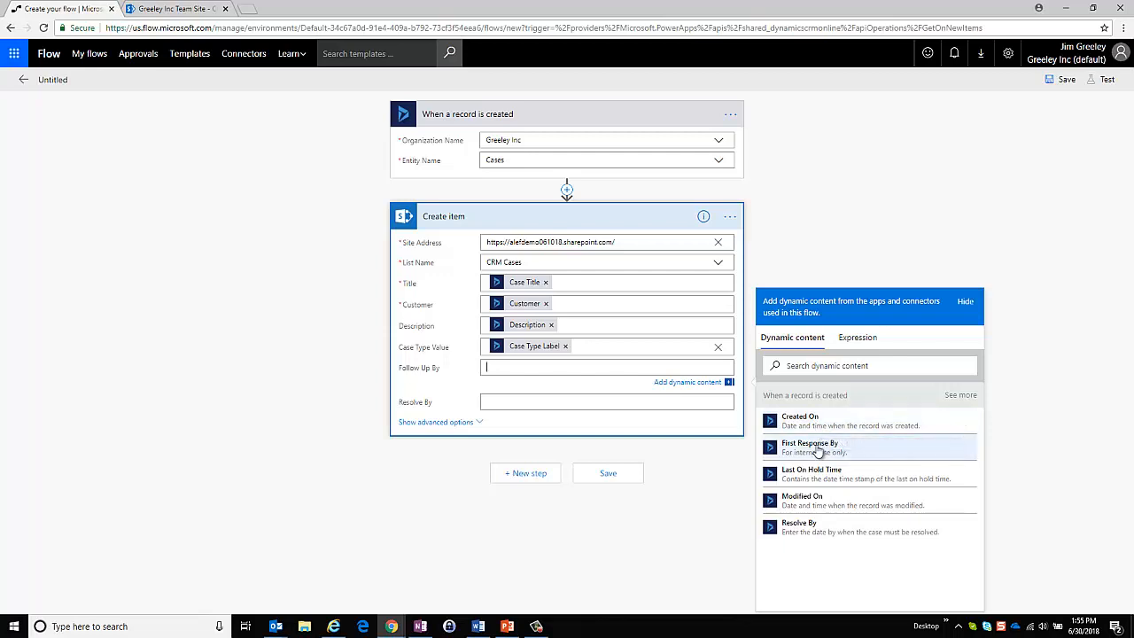
pyautogui.click(809, 447)
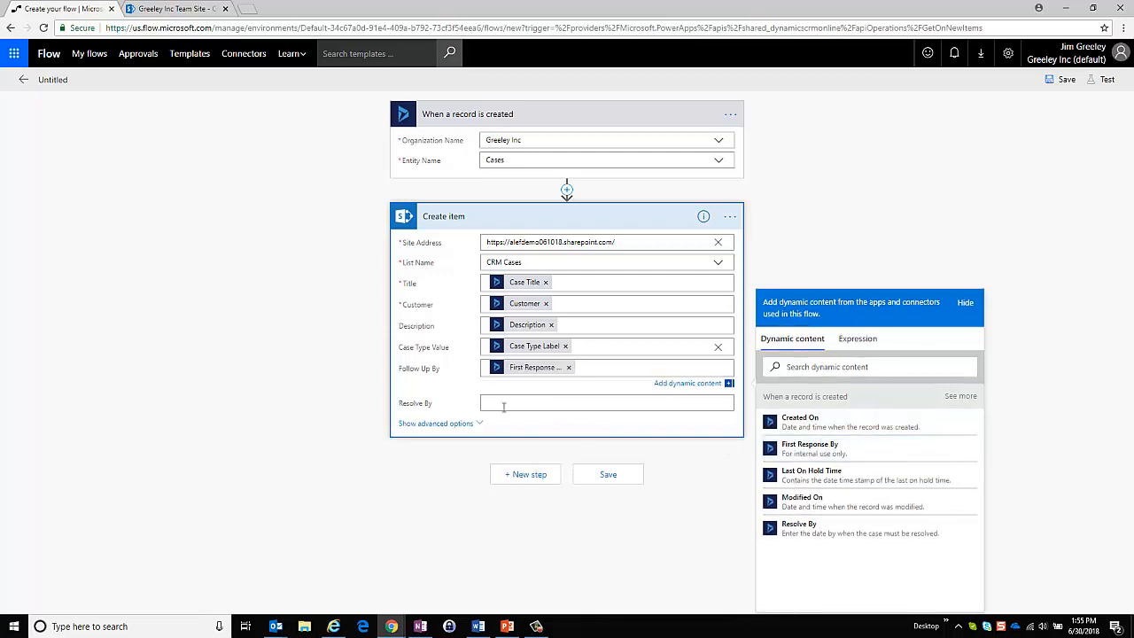
pyautogui.click(607, 403)
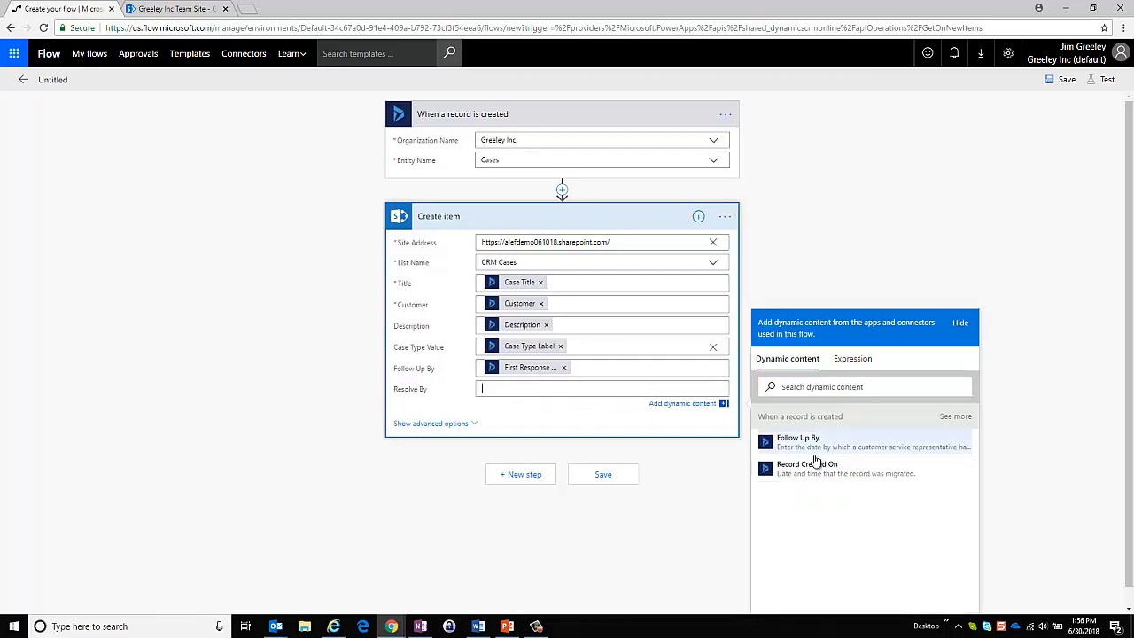
pyautogui.click(795, 439)
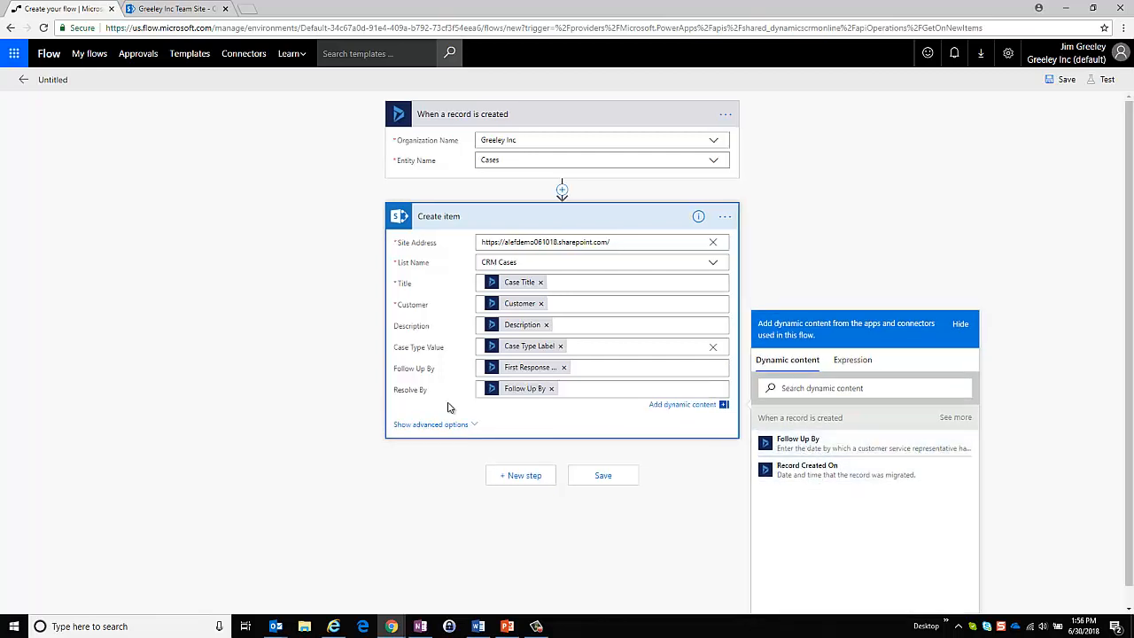
pyautogui.moveTo(442, 433)
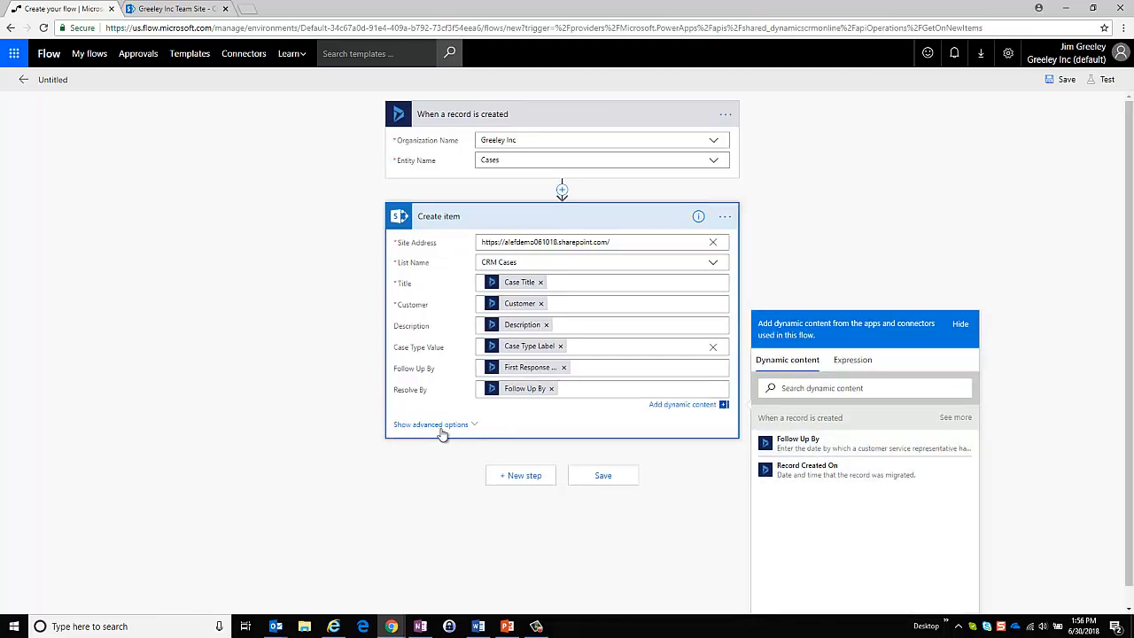
pyautogui.moveTo(444, 431)
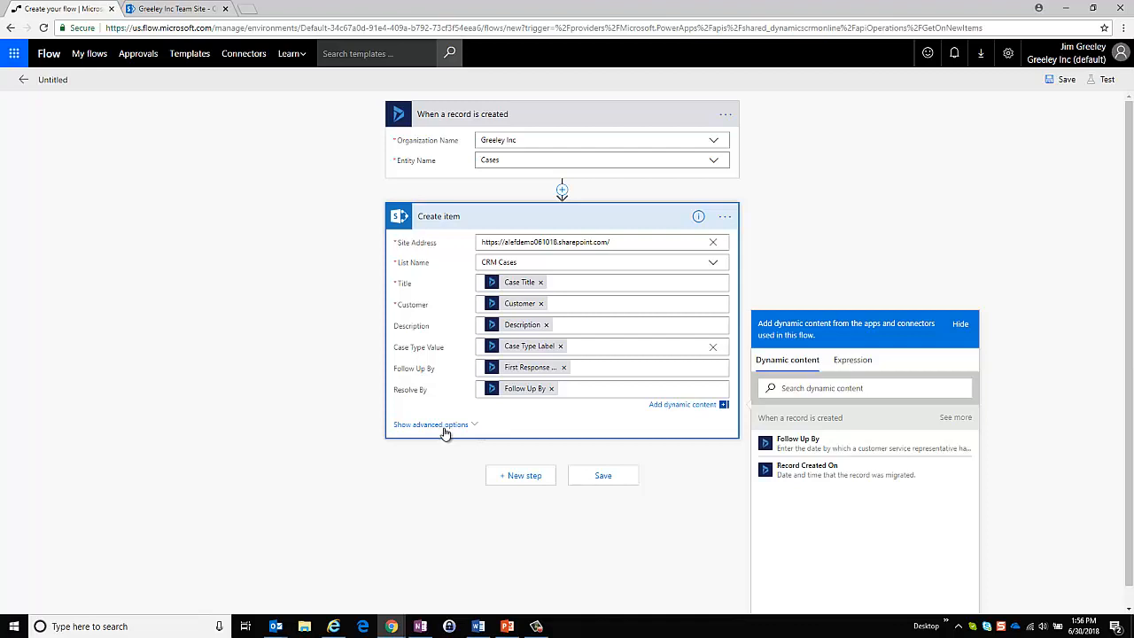
# Save the flow and start a test where you perform the trigger action
pyautogui.click(604, 475)
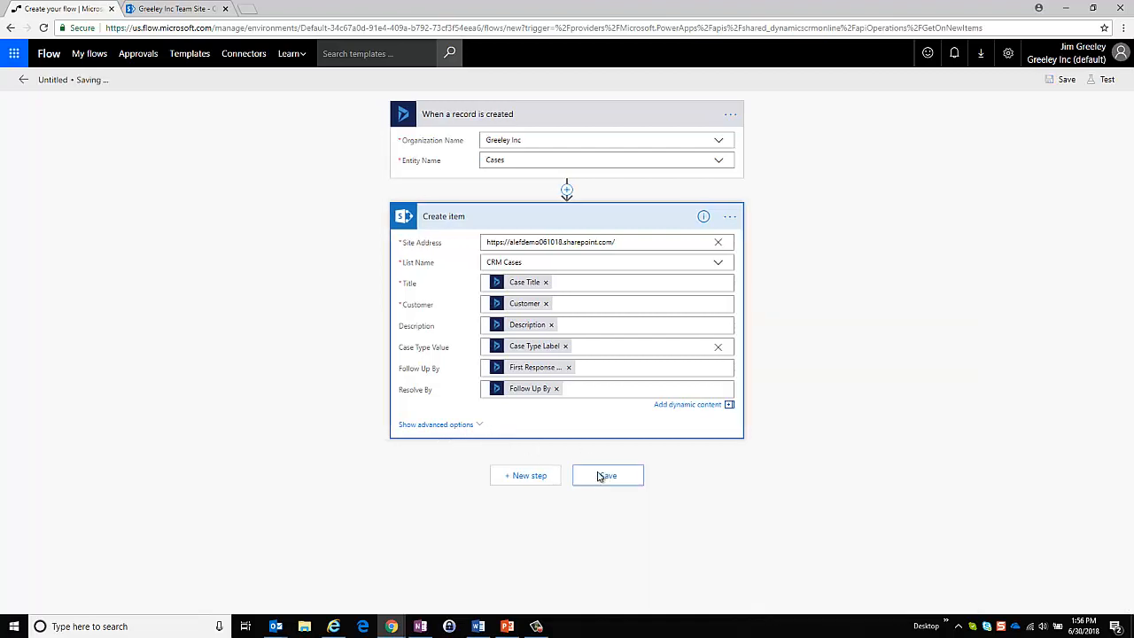
pyautogui.click(607, 475)
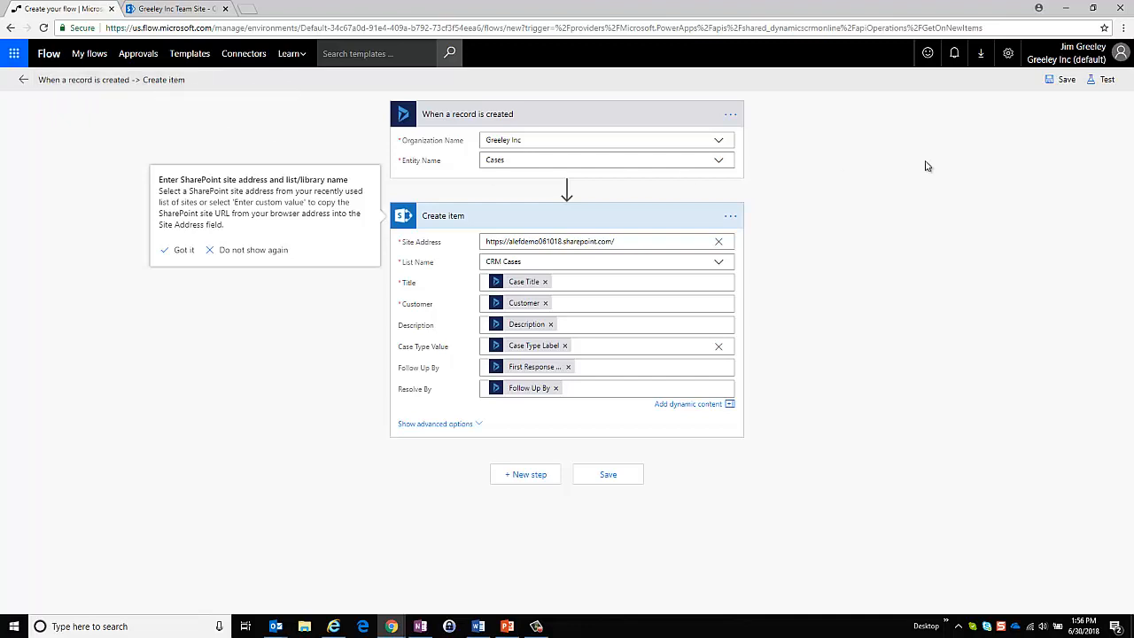
pyautogui.click(1075, 84)
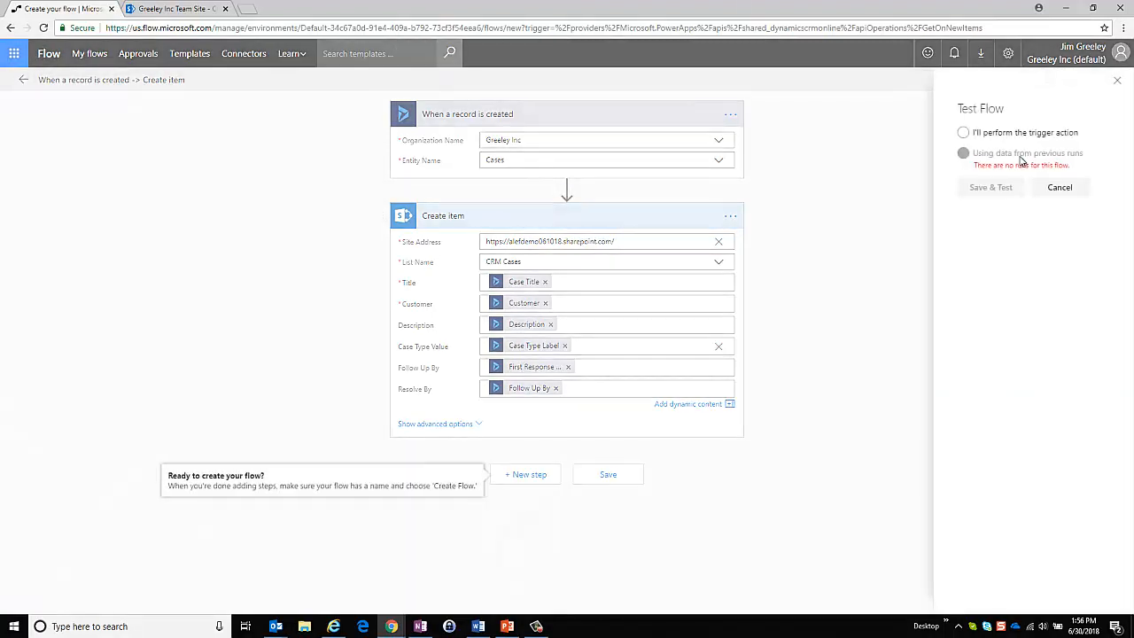
pyautogui.click(963, 132)
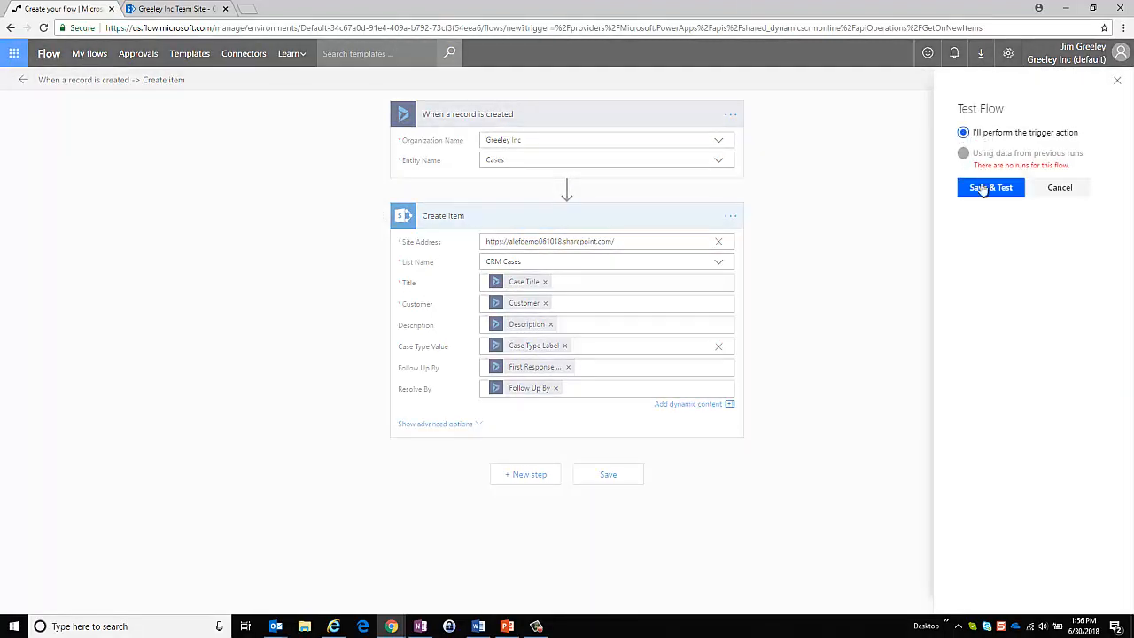
pyautogui.click(990, 187)
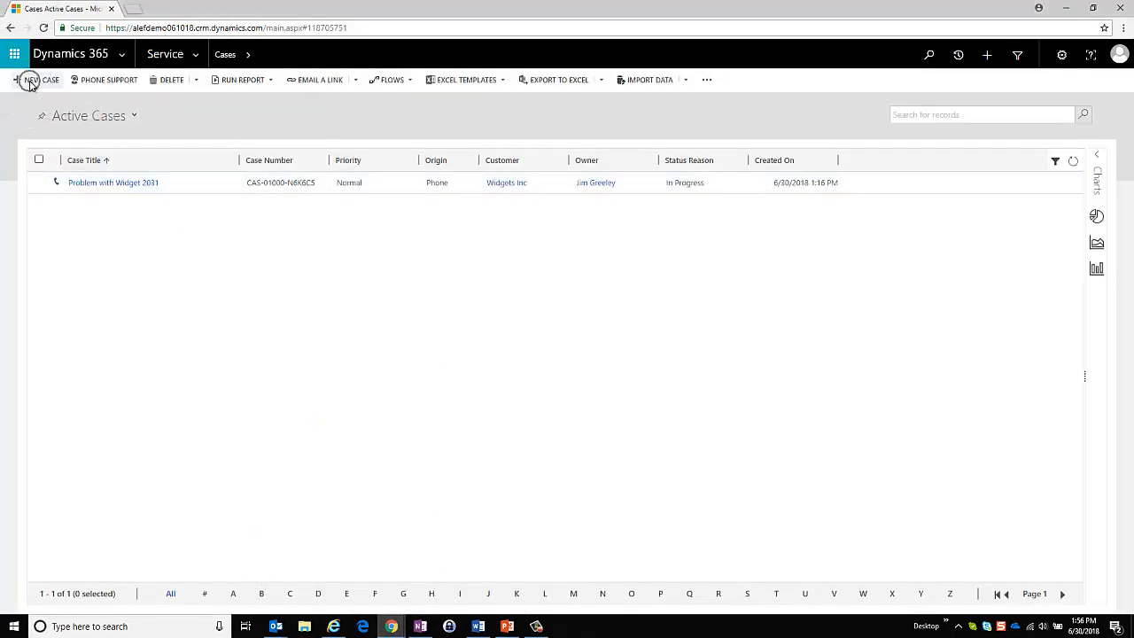
# Start a new case titled 'Widget is broken' for customer Widgets Inc
pyautogui.click(36, 81)
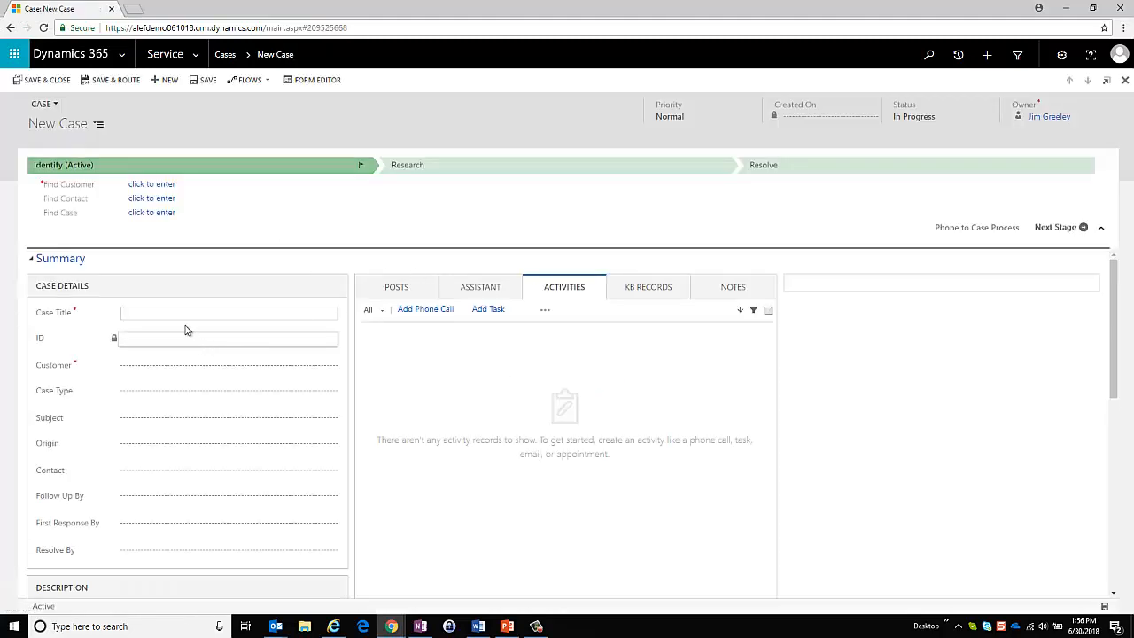
pyautogui.write('W')
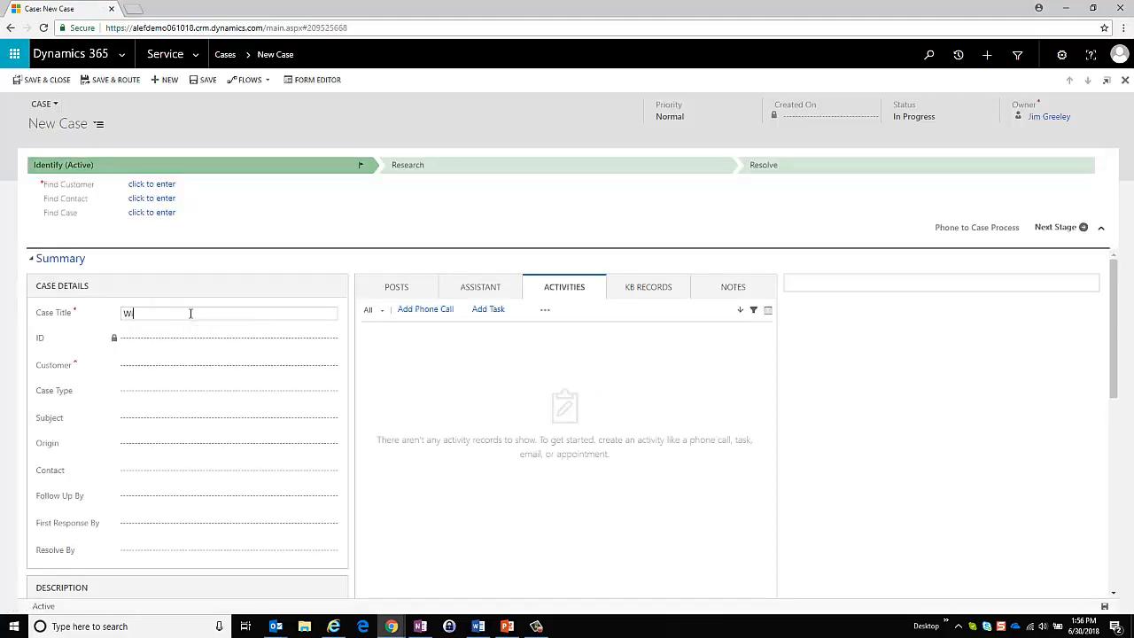
pyautogui.write('idget is brok')
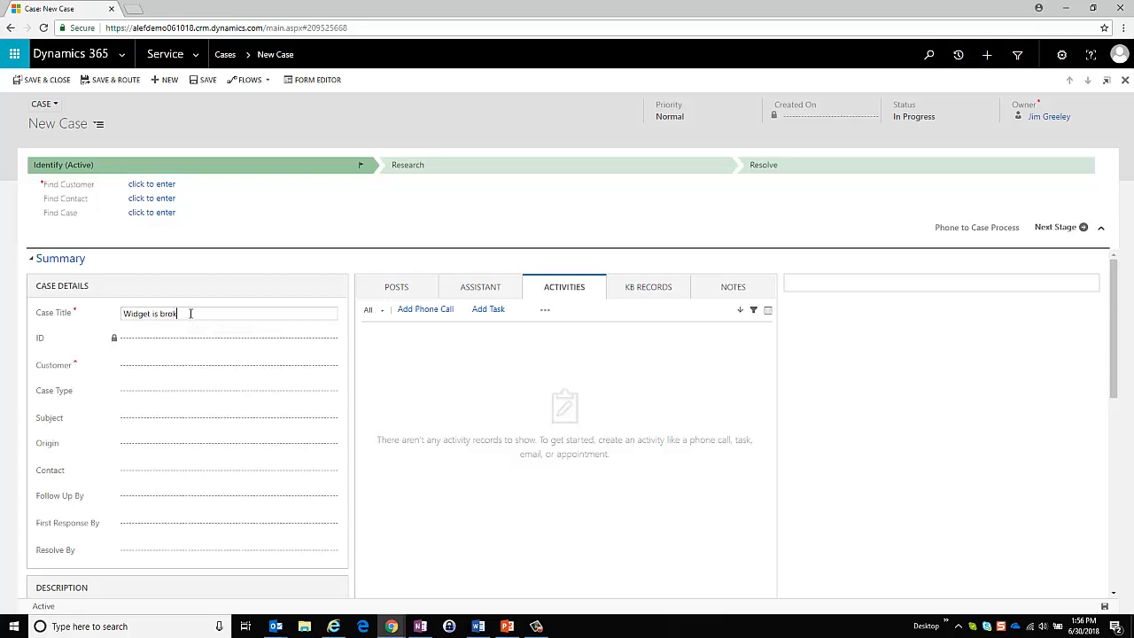
pyautogui.click(222, 367)
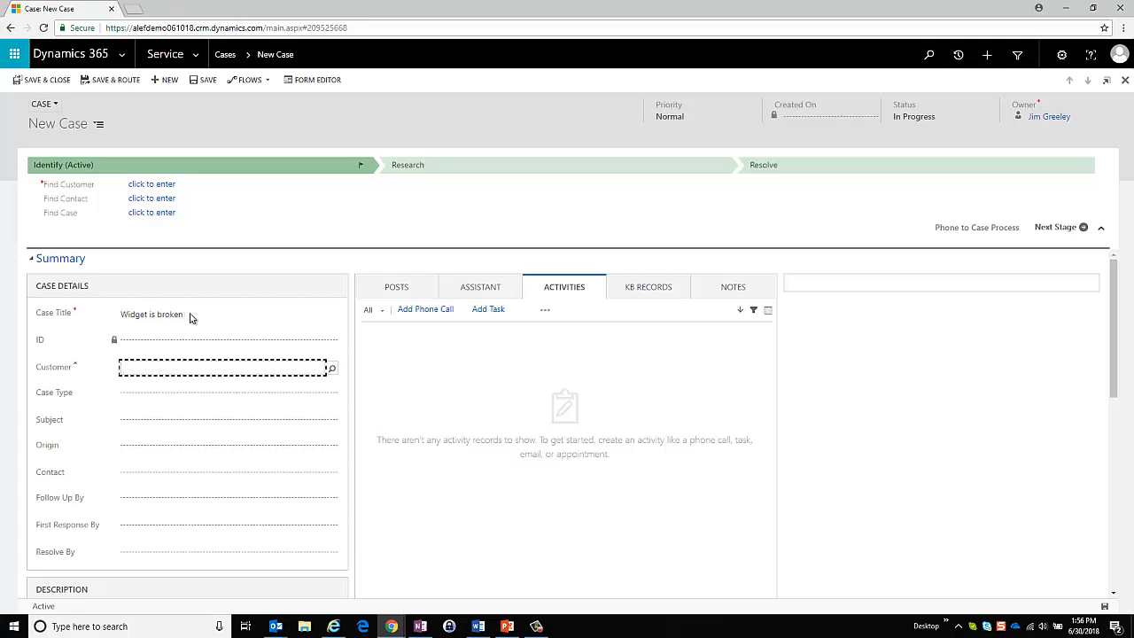
pyautogui.write('widgets Inc')
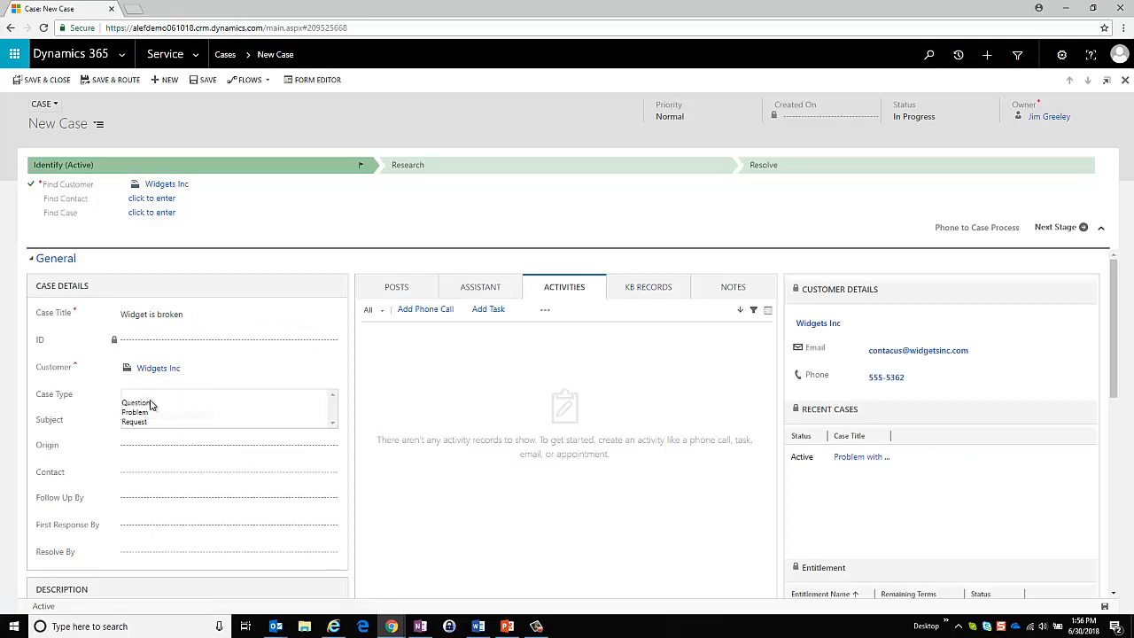
# Set case type Problem, Default Subject, the matching contact and a Follow Up By date
pyautogui.click(134, 411)
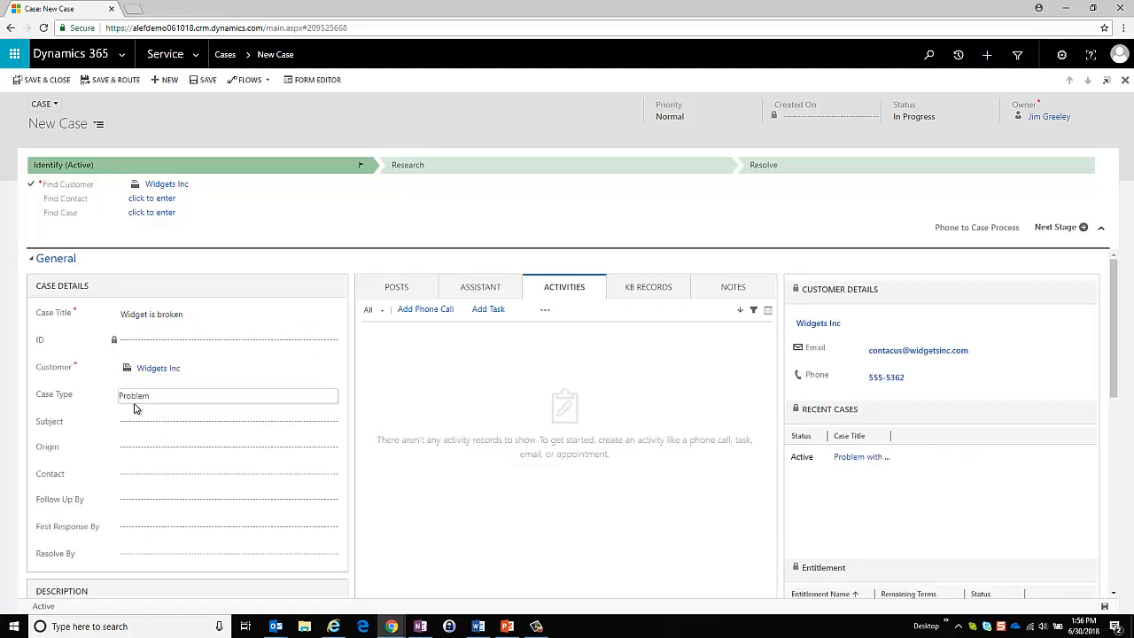
pyautogui.click(227, 422)
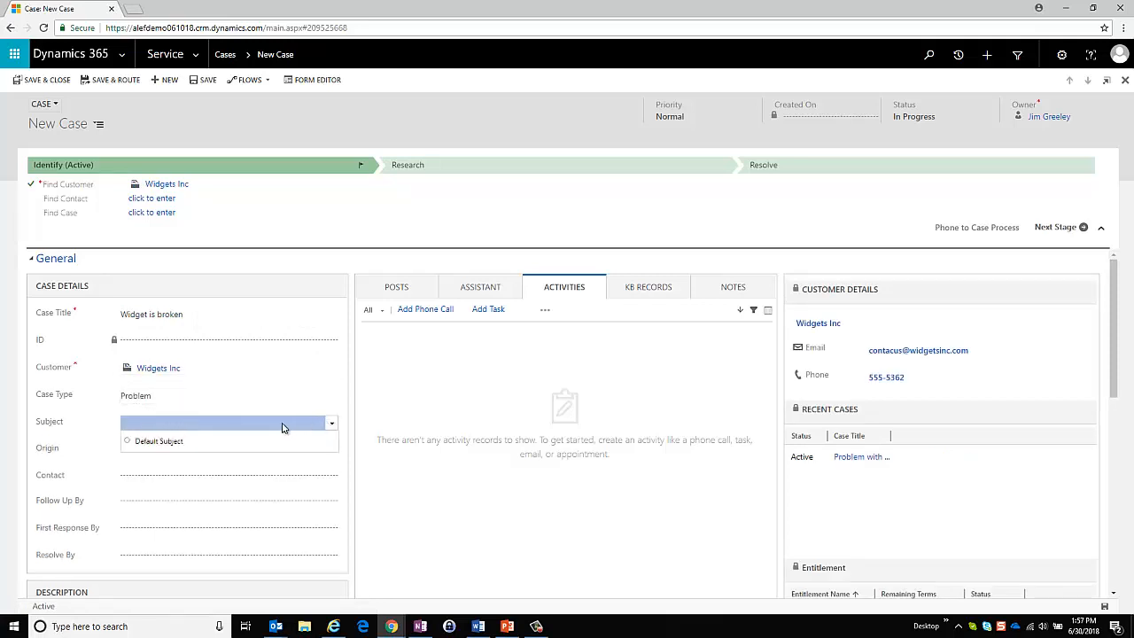
pyautogui.click(159, 441)
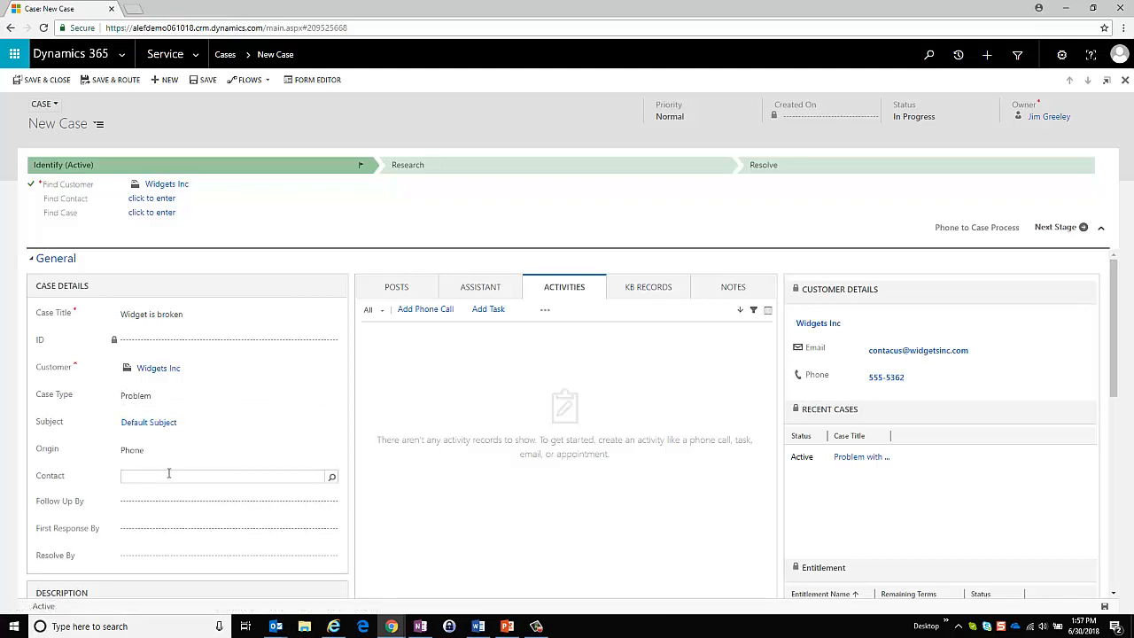
pyautogui.write('da')
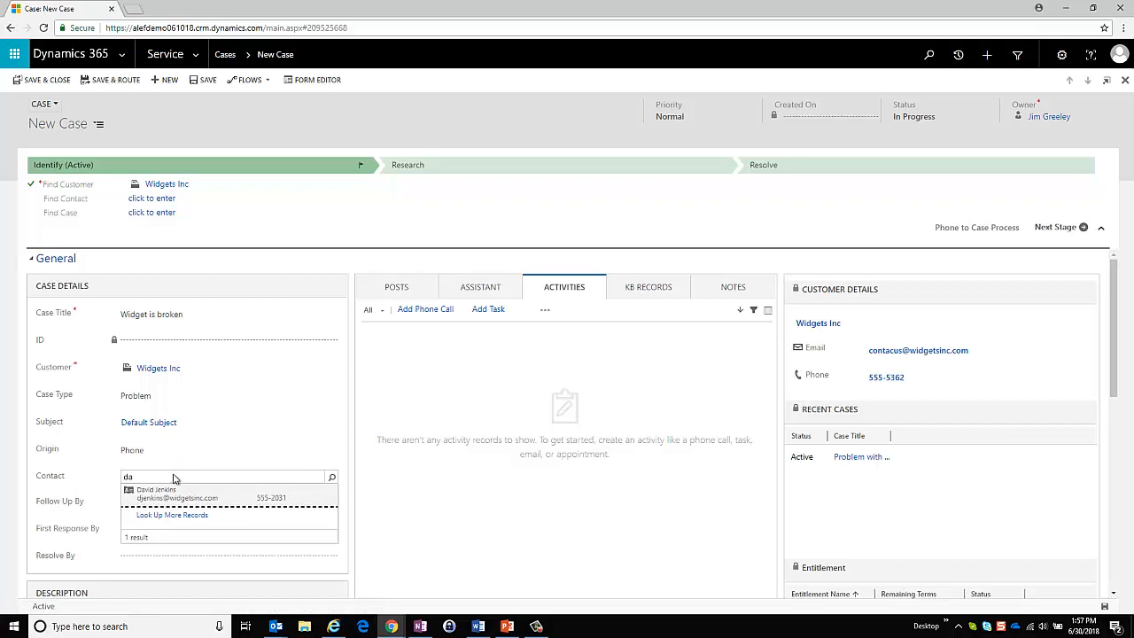
pyautogui.click(156, 492)
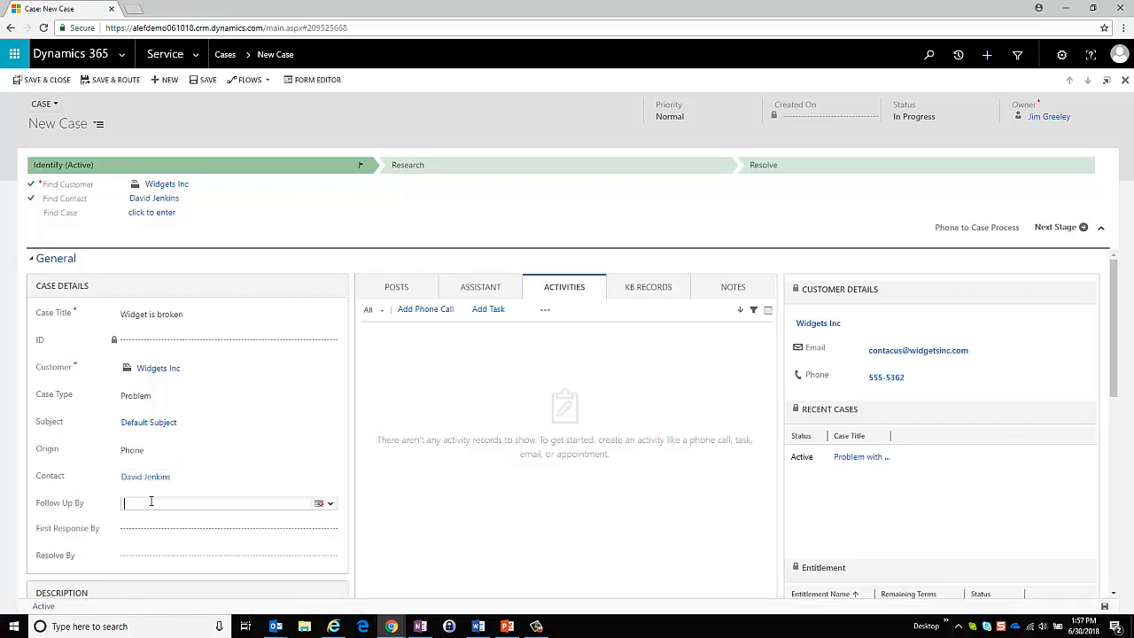
pyautogui.write('7/')
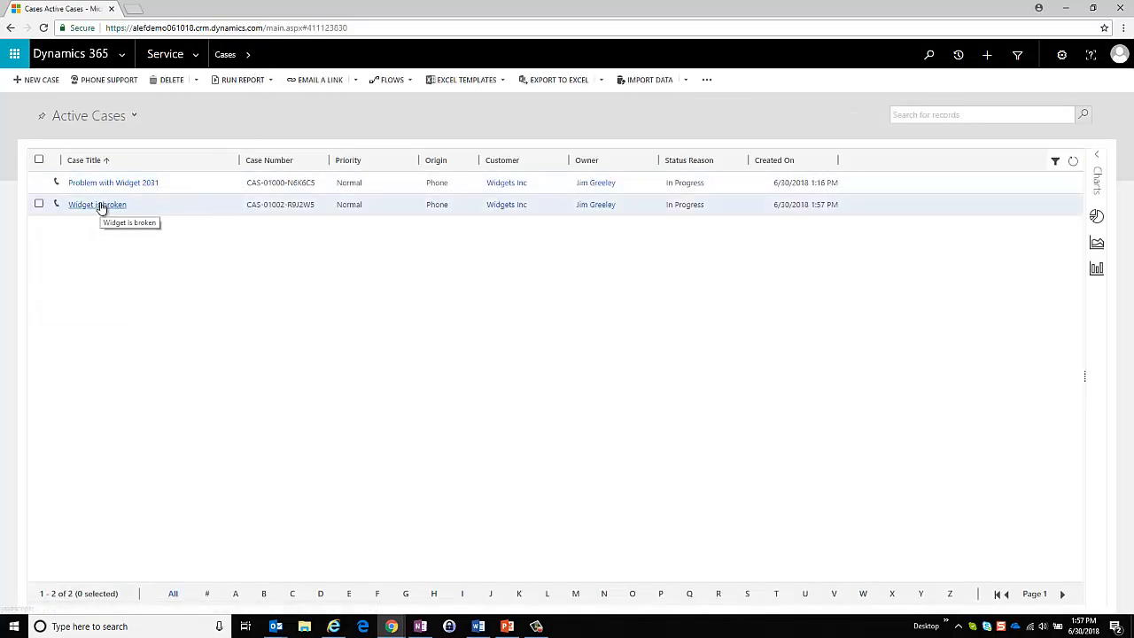
pyautogui.click(97, 205)
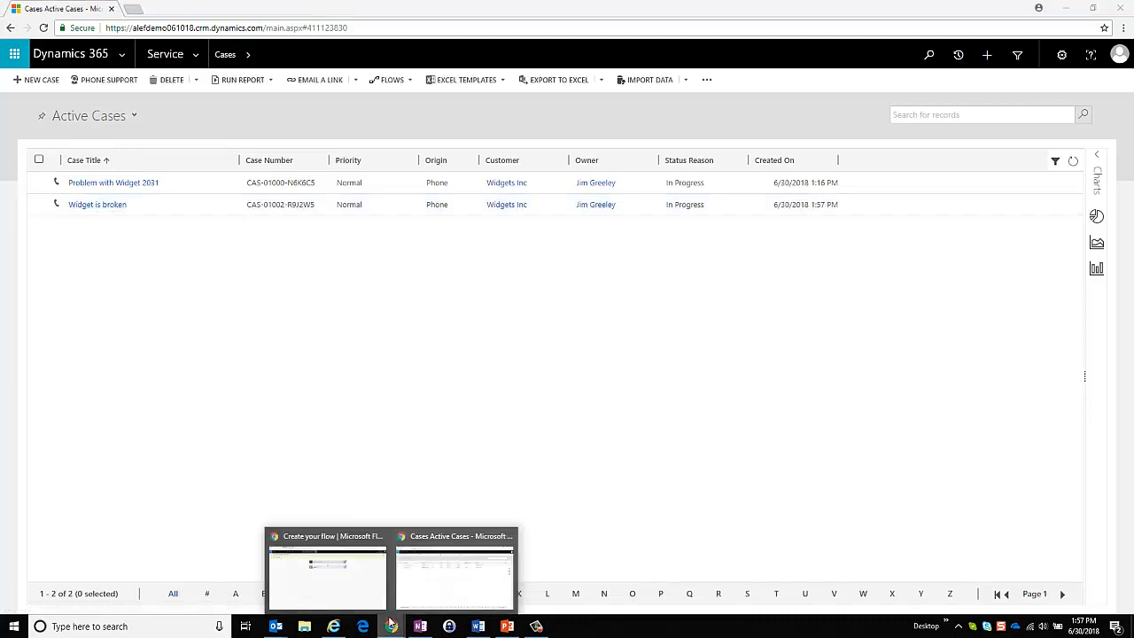
# Switch to SharePoint to see the new 'Widget is broken' item in CRM Cases
pyautogui.click(177, 8)
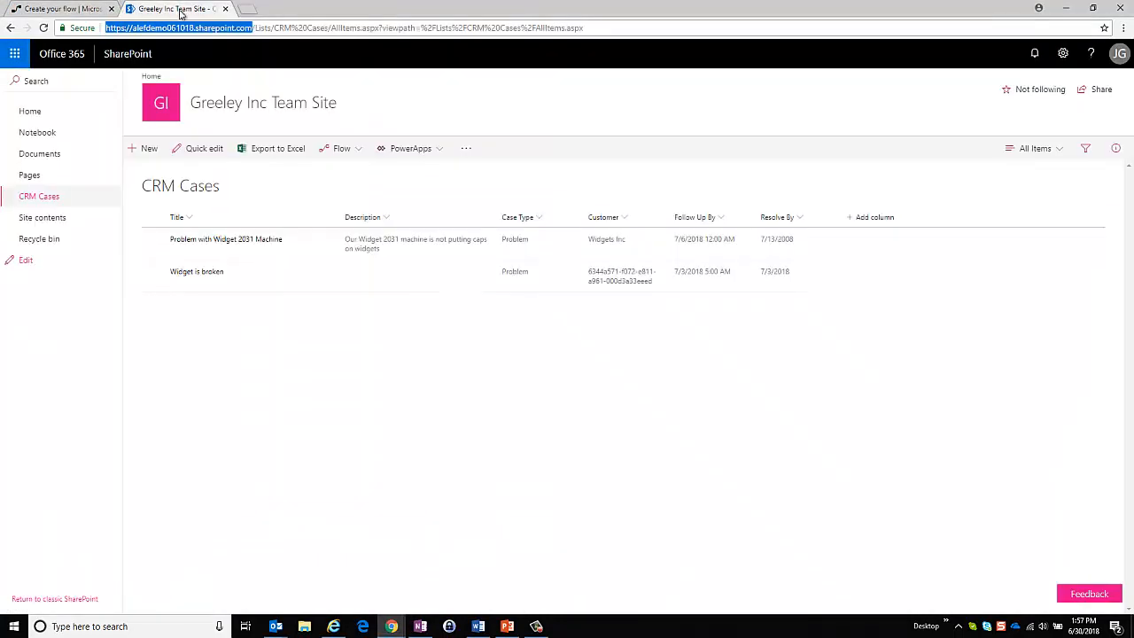
pyautogui.moveTo(205, 278)
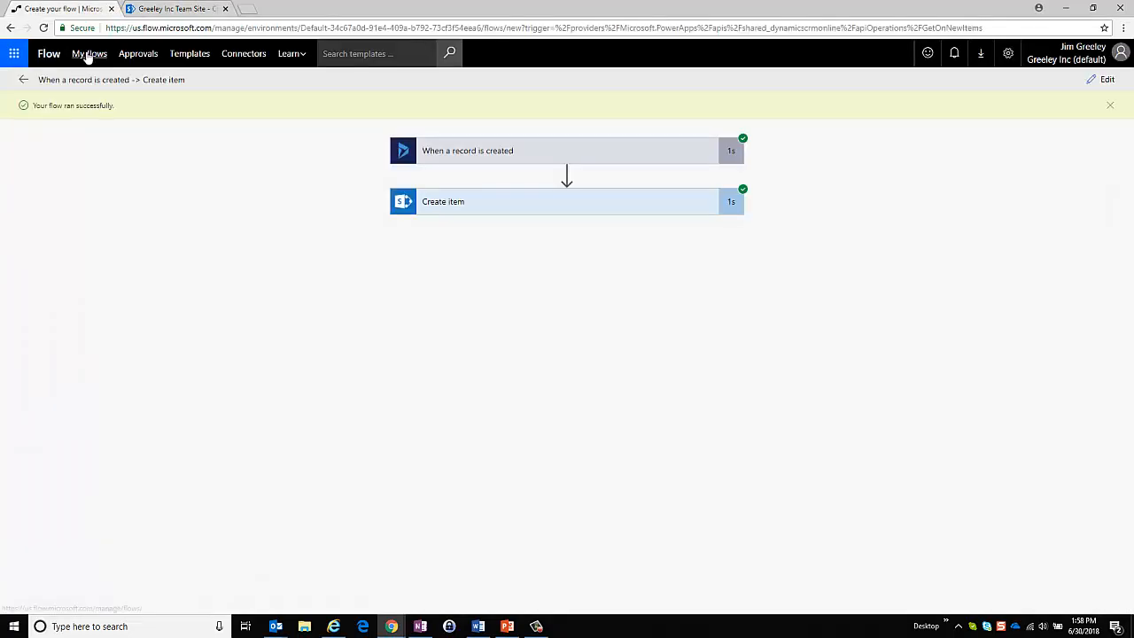
# Show further actions for the new case flow from the My flows list
pyautogui.click(87, 54)
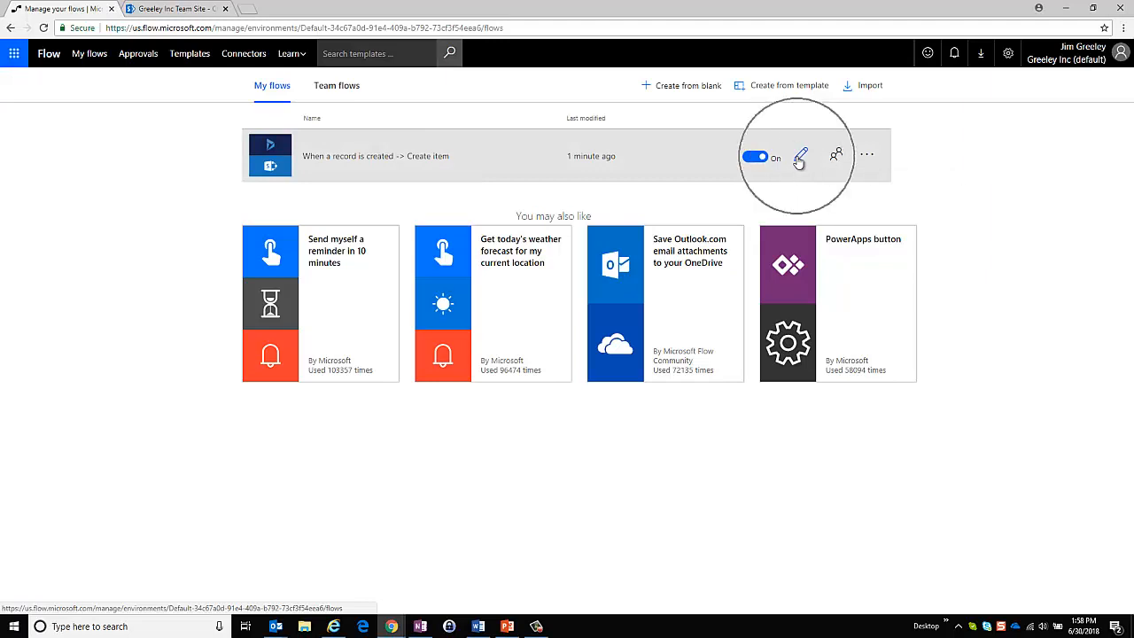
pyautogui.moveTo(837, 156)
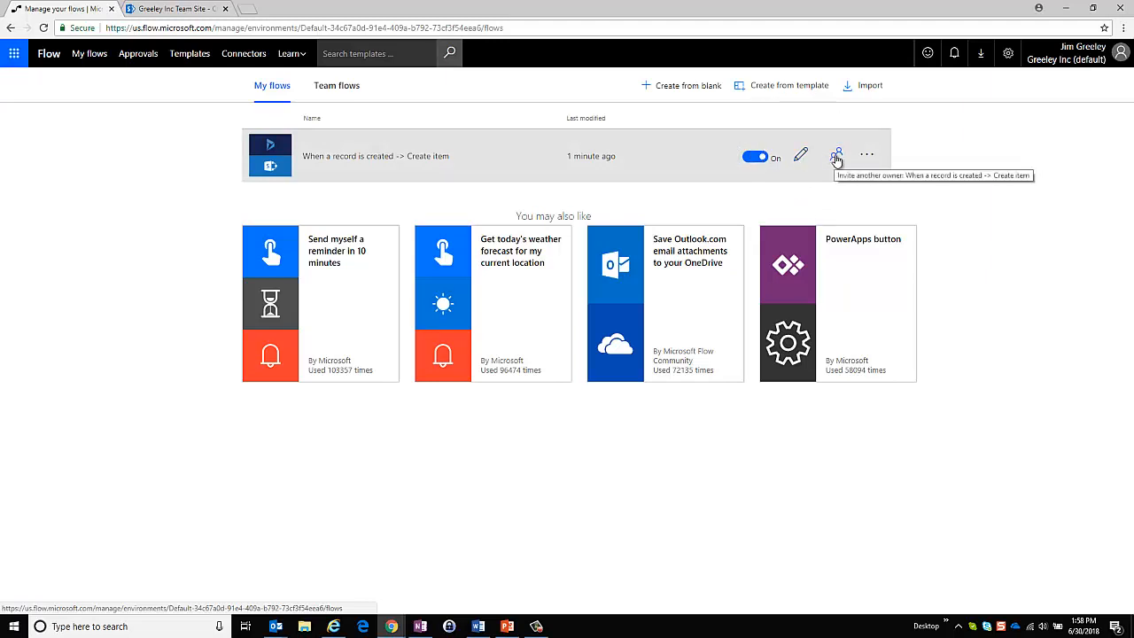
pyautogui.click(867, 155)
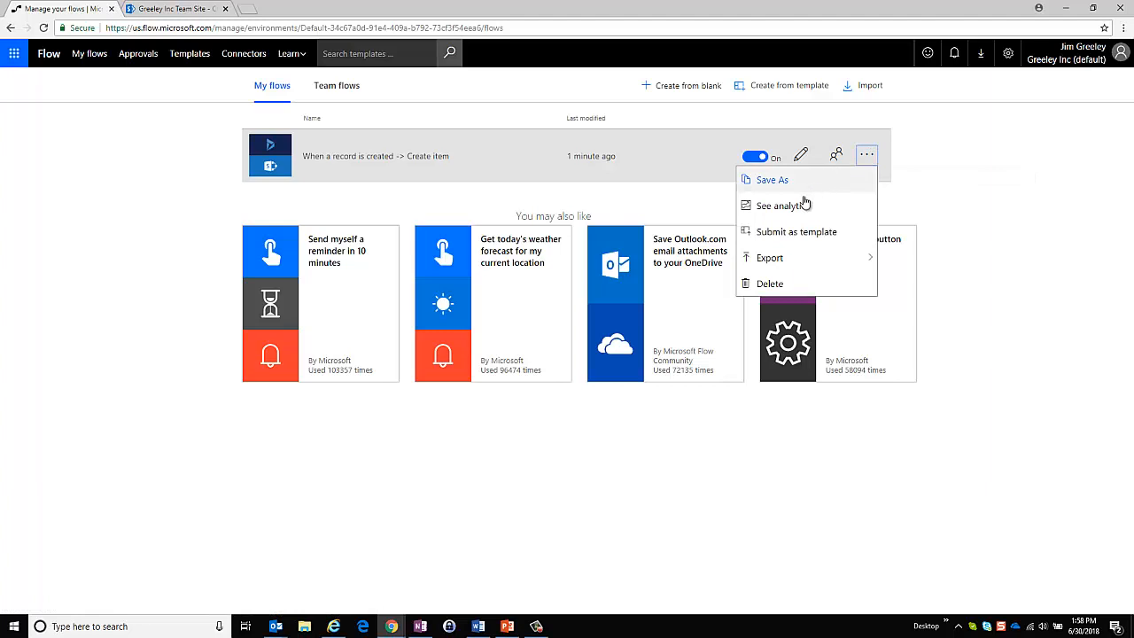
pyautogui.moveTo(796, 218)
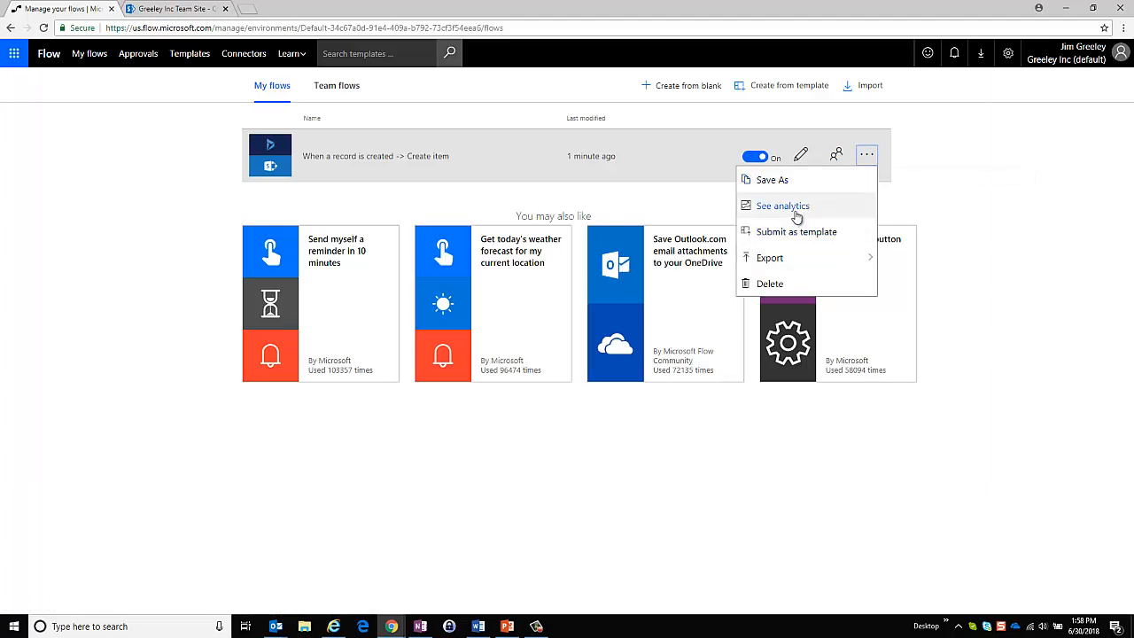
pyautogui.moveTo(804, 216)
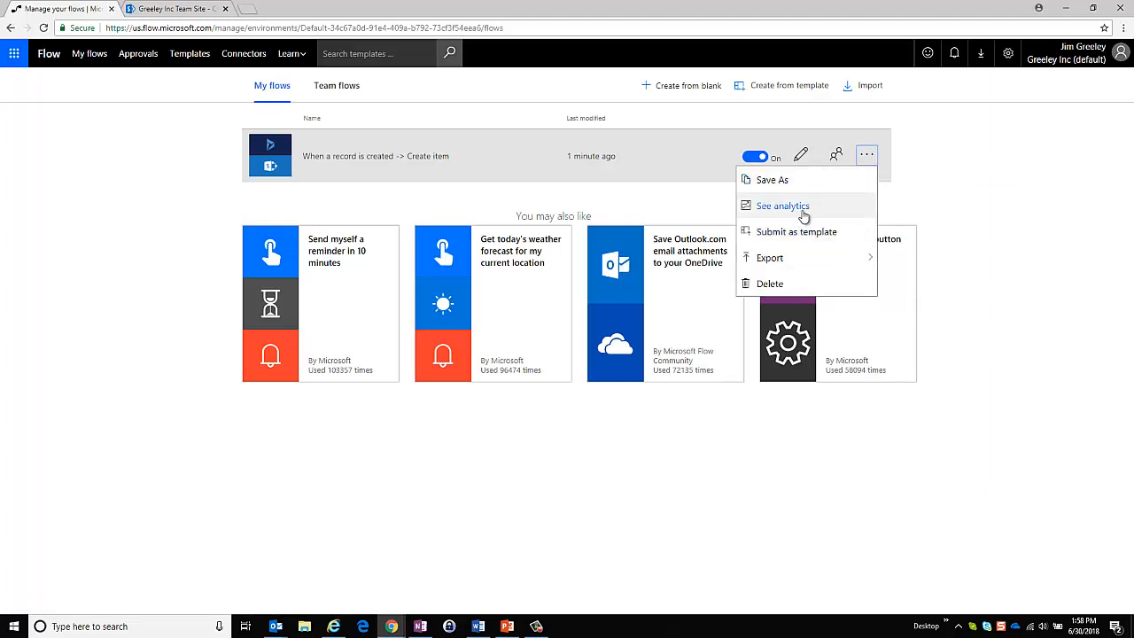